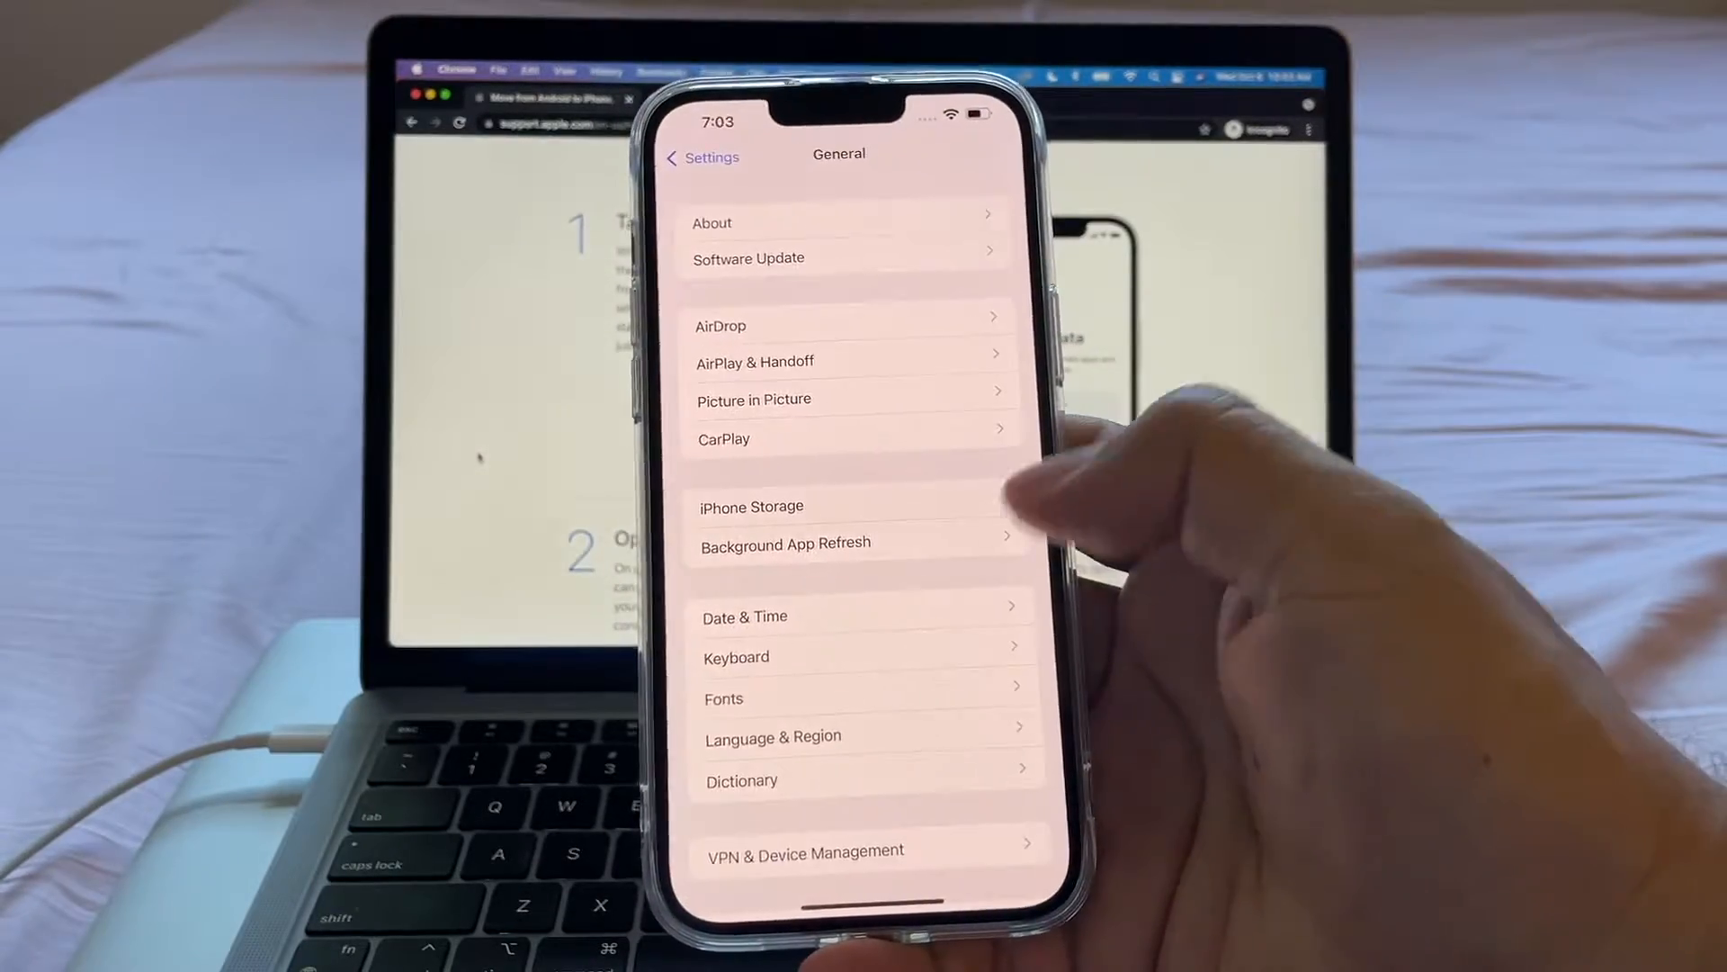
# - Erase all content and settings from General > Transfer or Reset iPhone and confirm the wipe
pyautogui.scroll(-3)
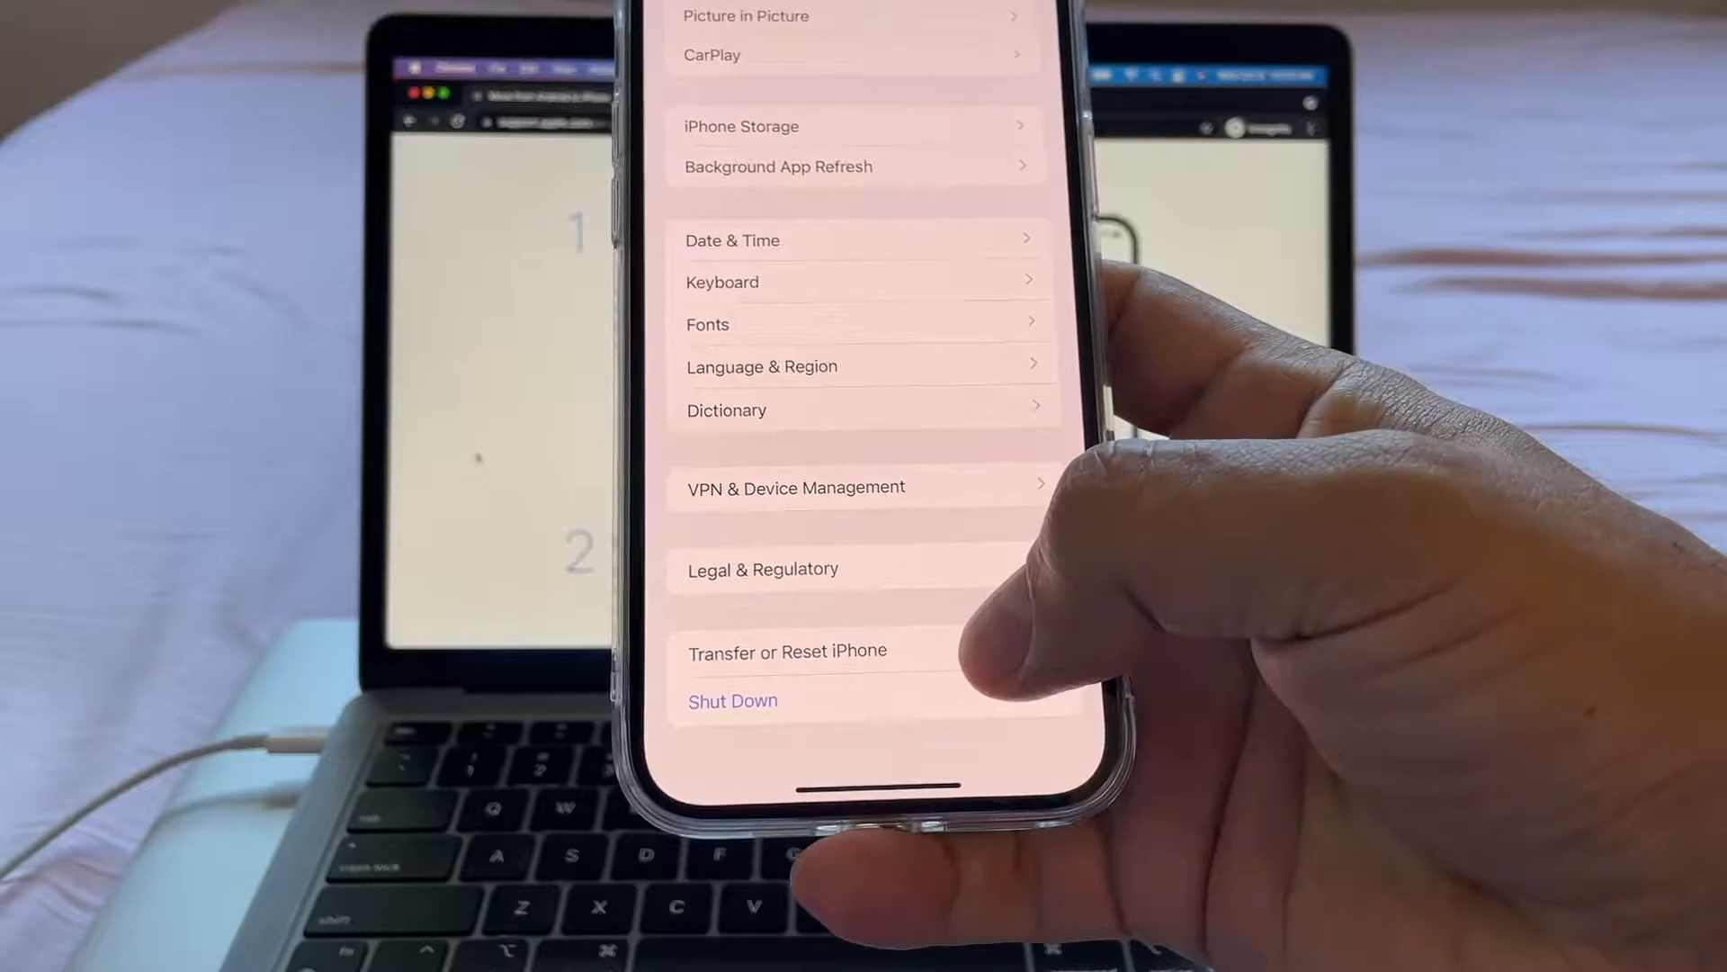
pyautogui.click(788, 651)
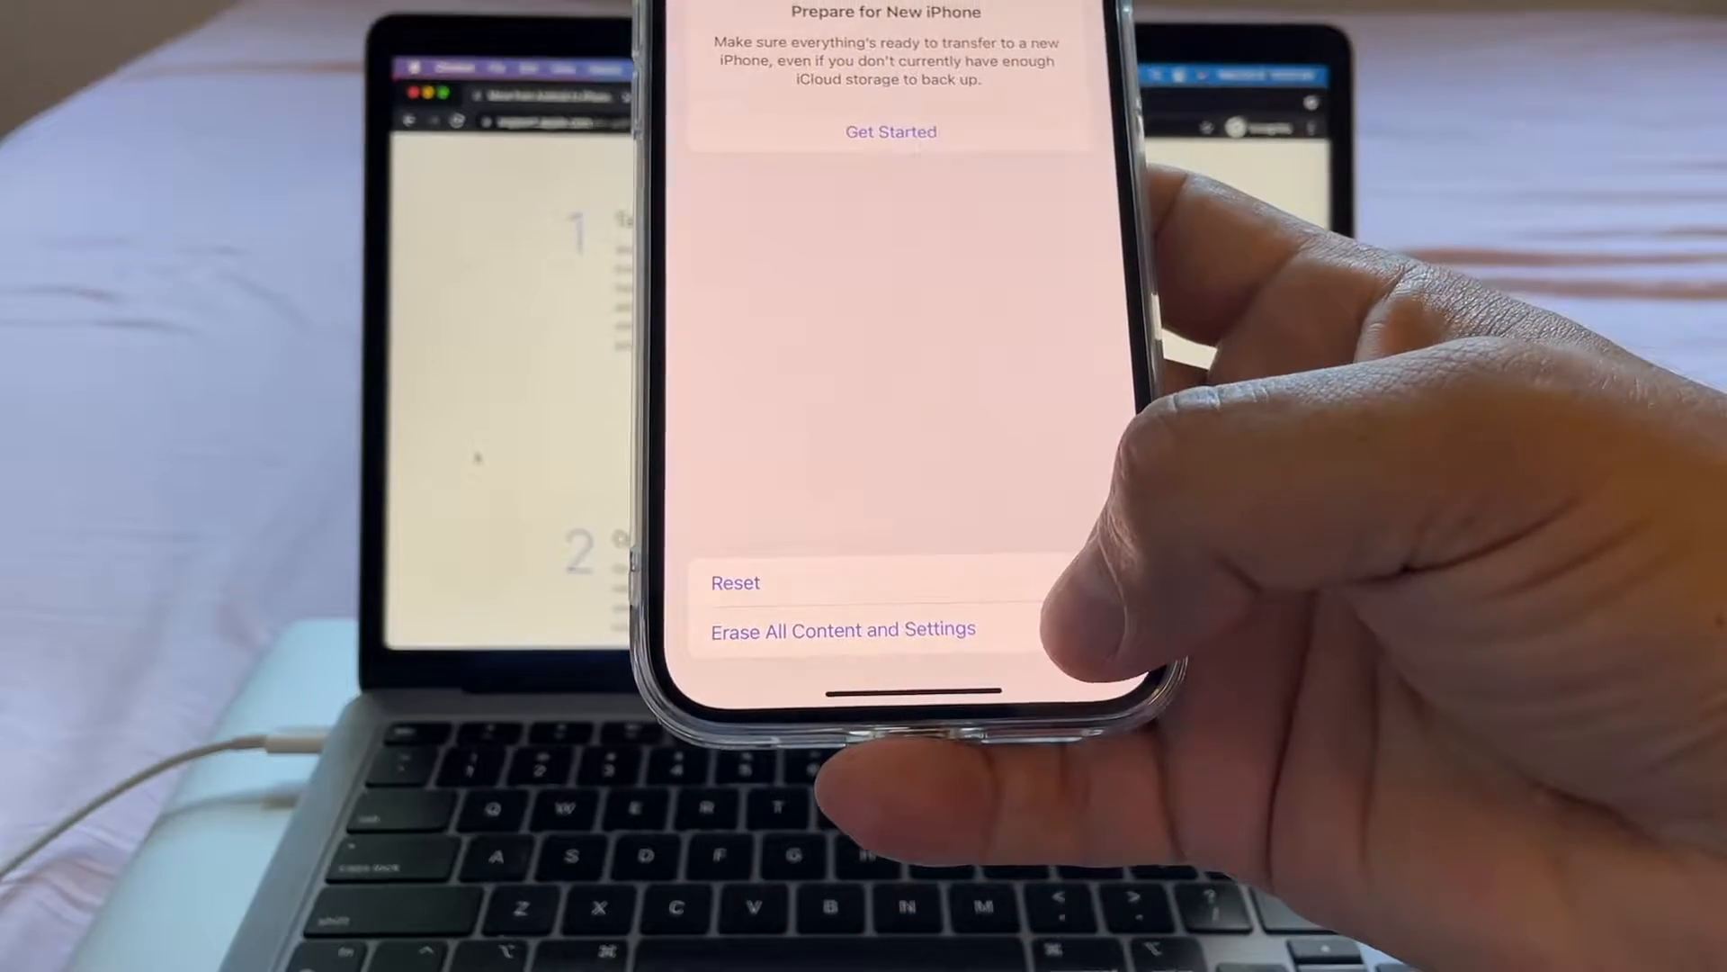
pyautogui.click(842, 629)
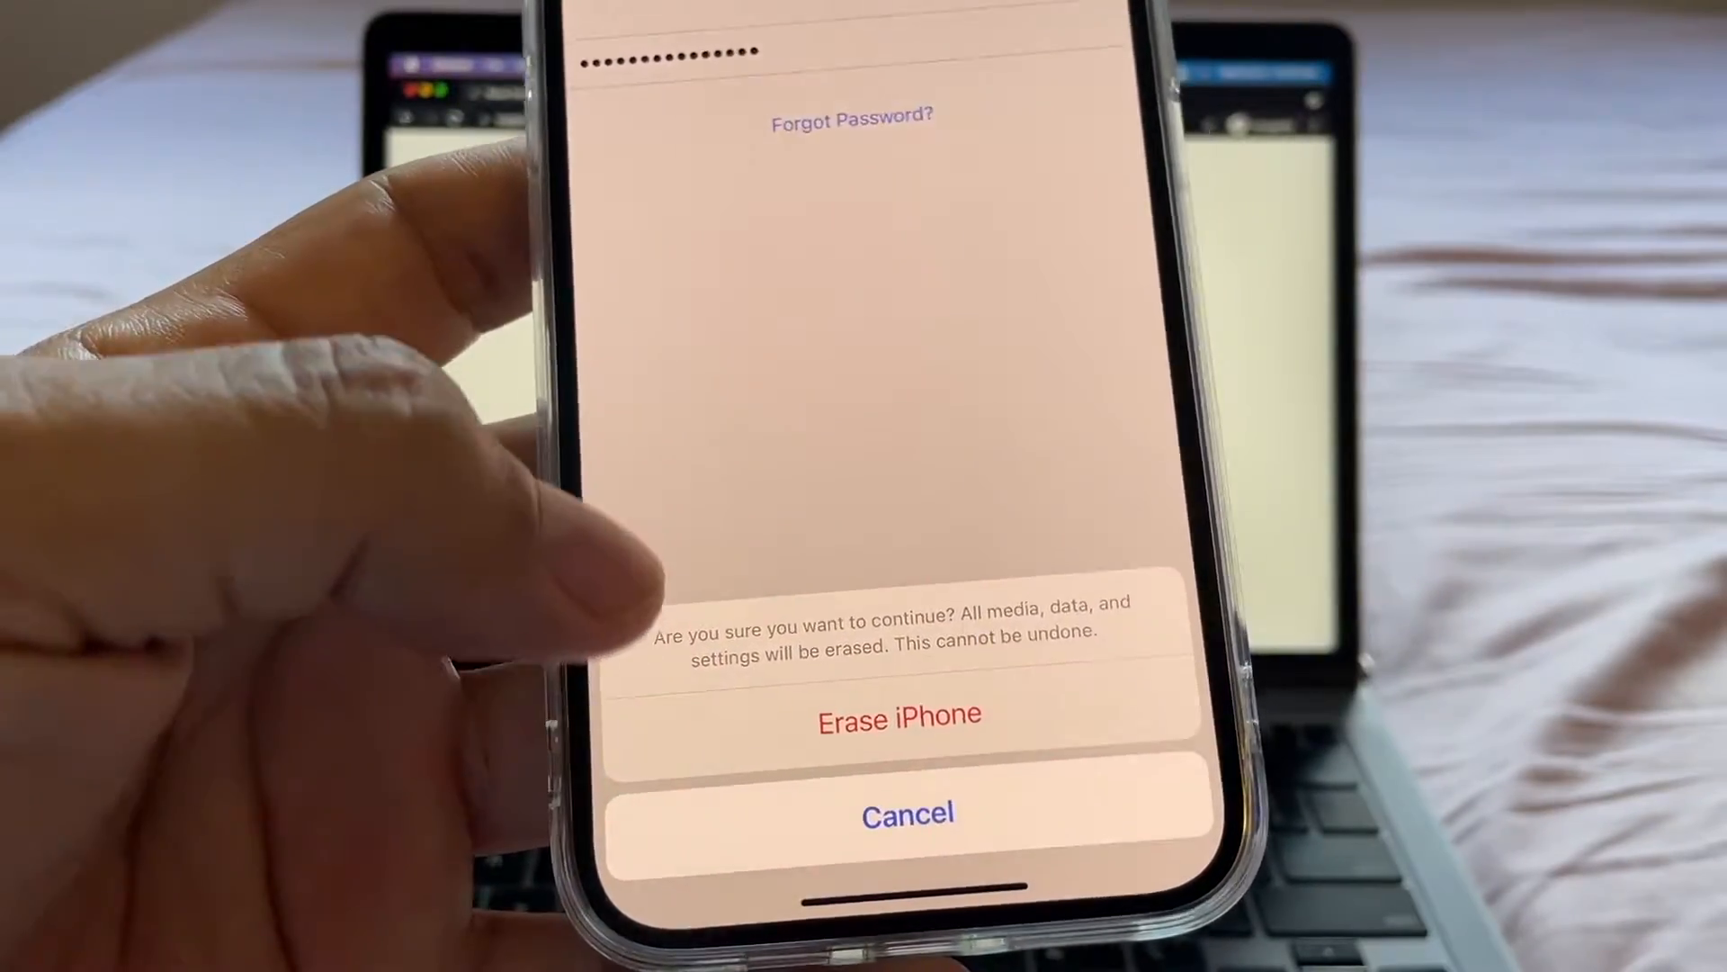
pyautogui.click(898, 714)
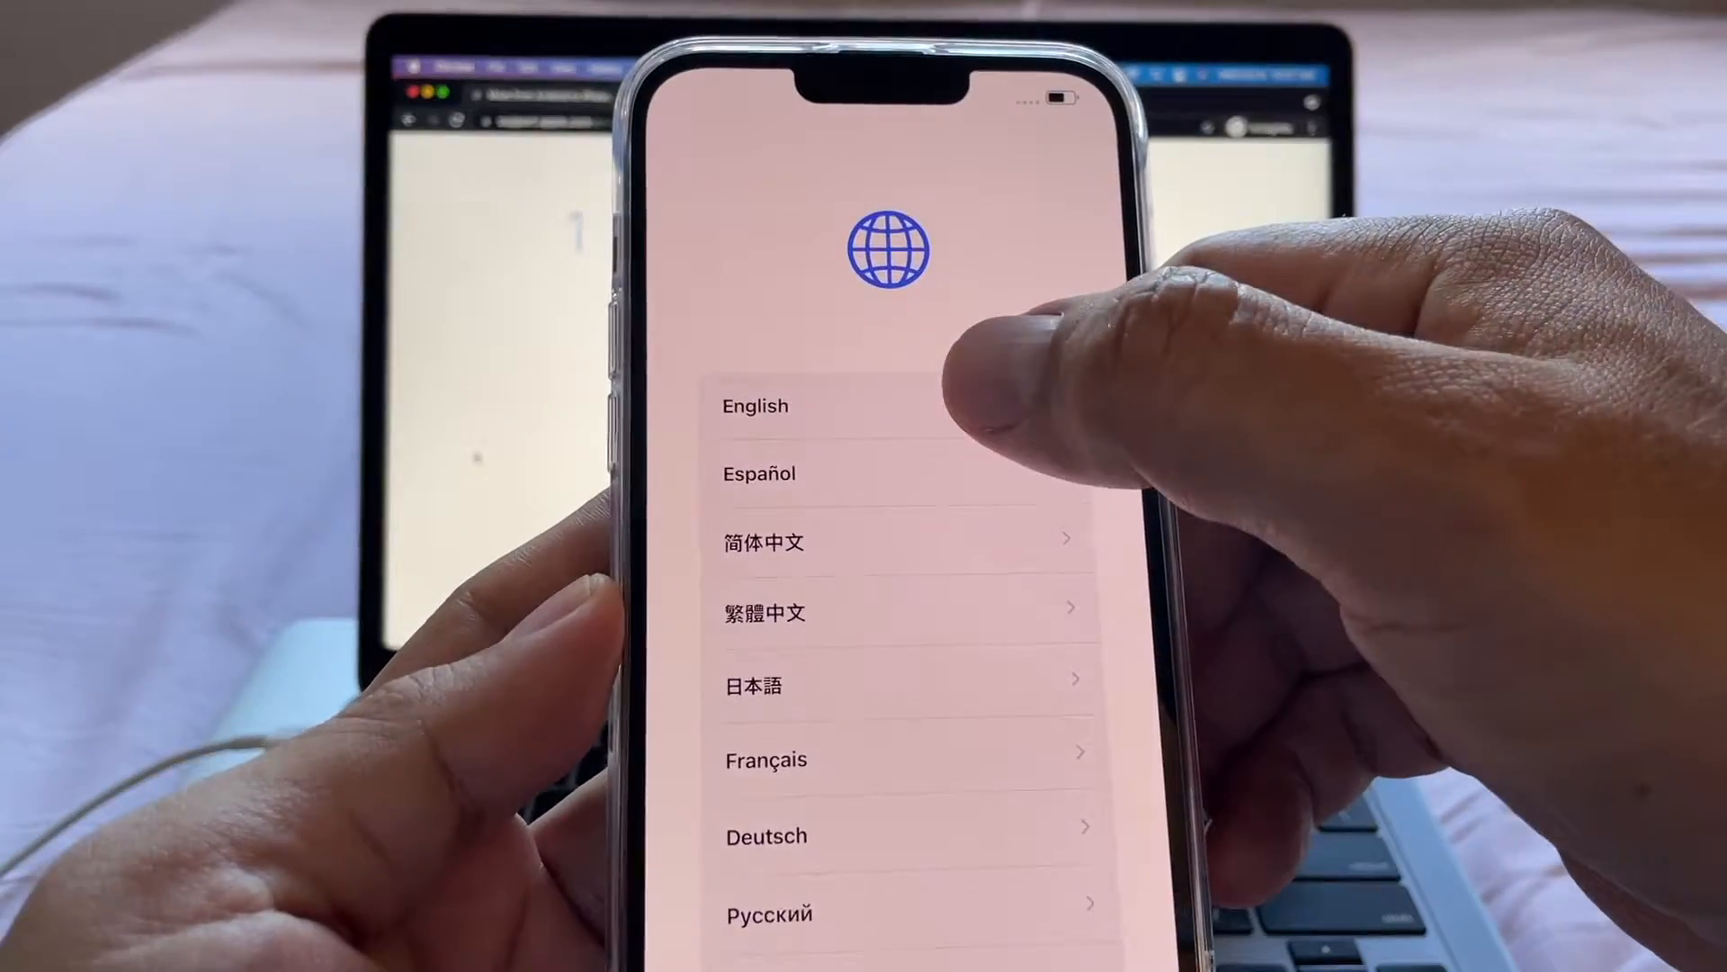
# - Choose English, set up manually, accept Data & Privacy, skip Face ID and create a passcode
pyautogui.click(754, 407)
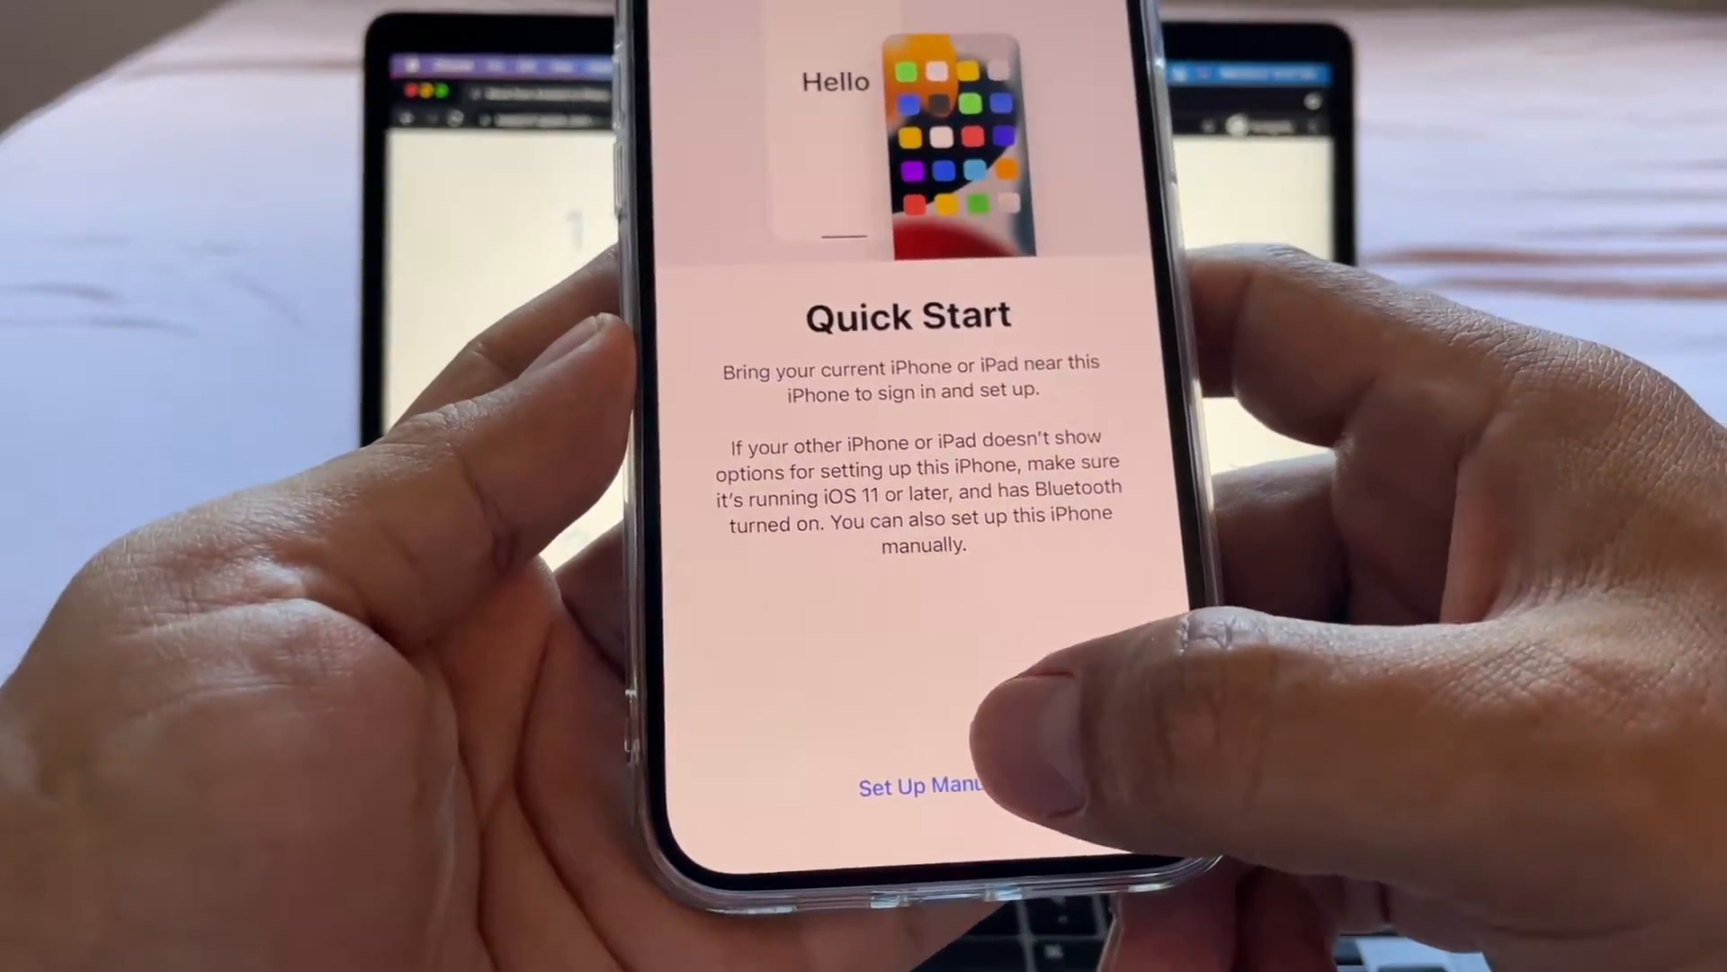
pyautogui.click(918, 786)
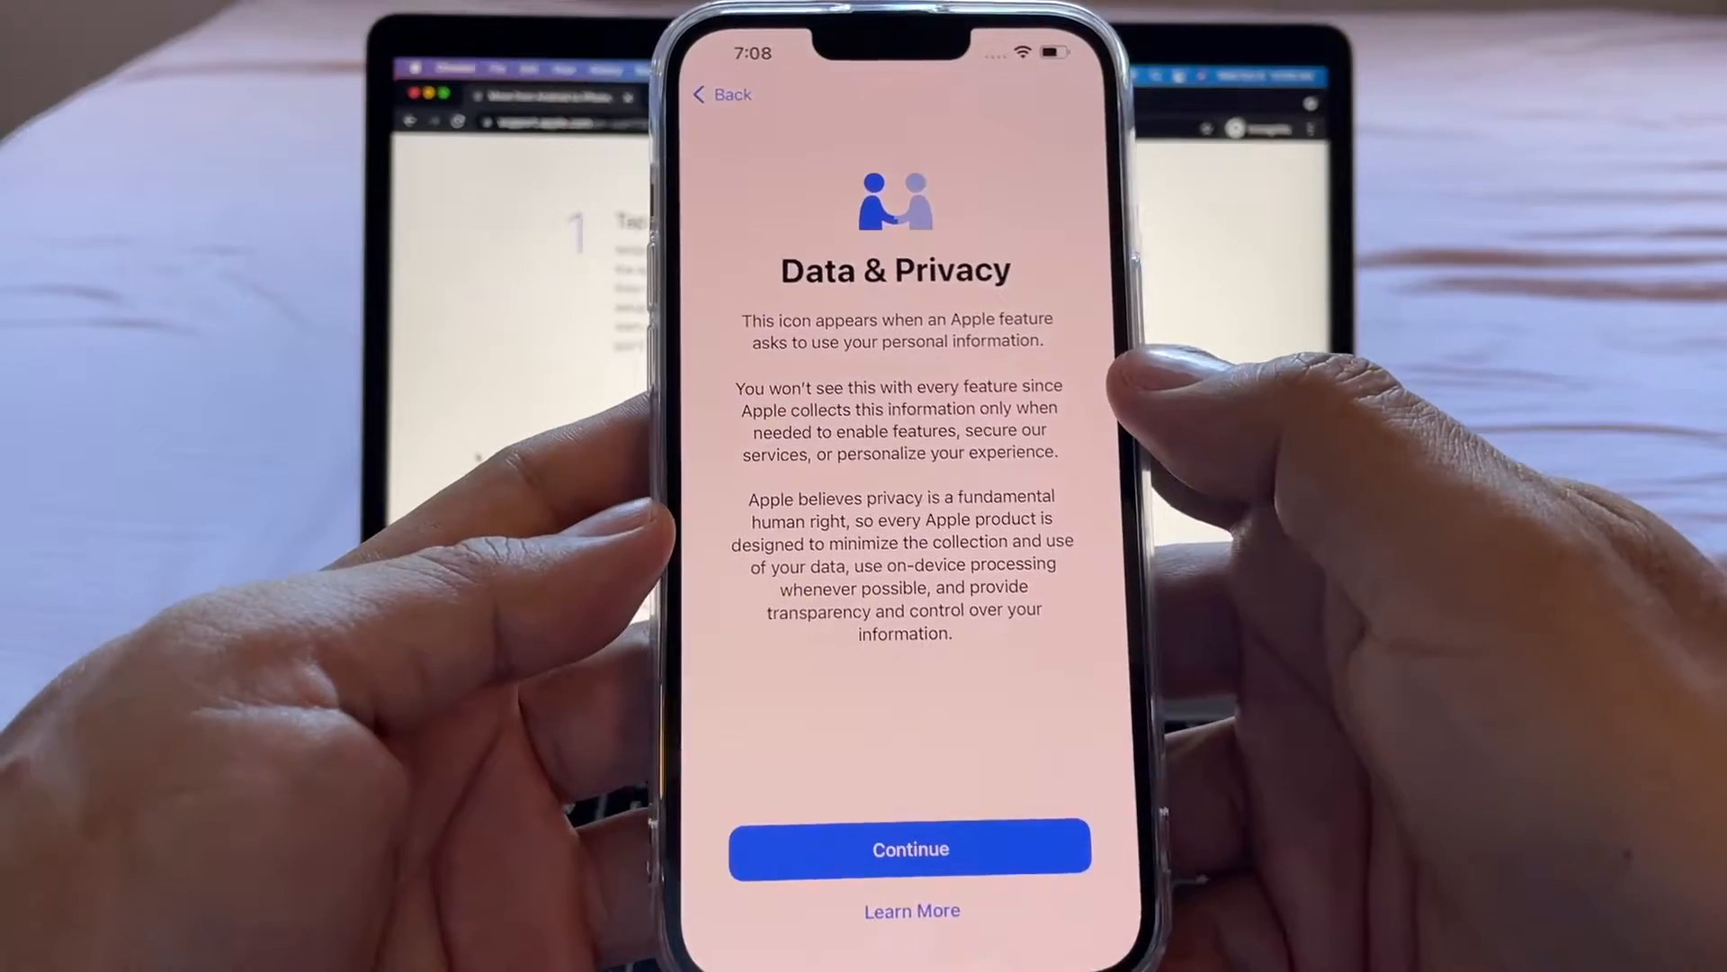
pyautogui.click(909, 847)
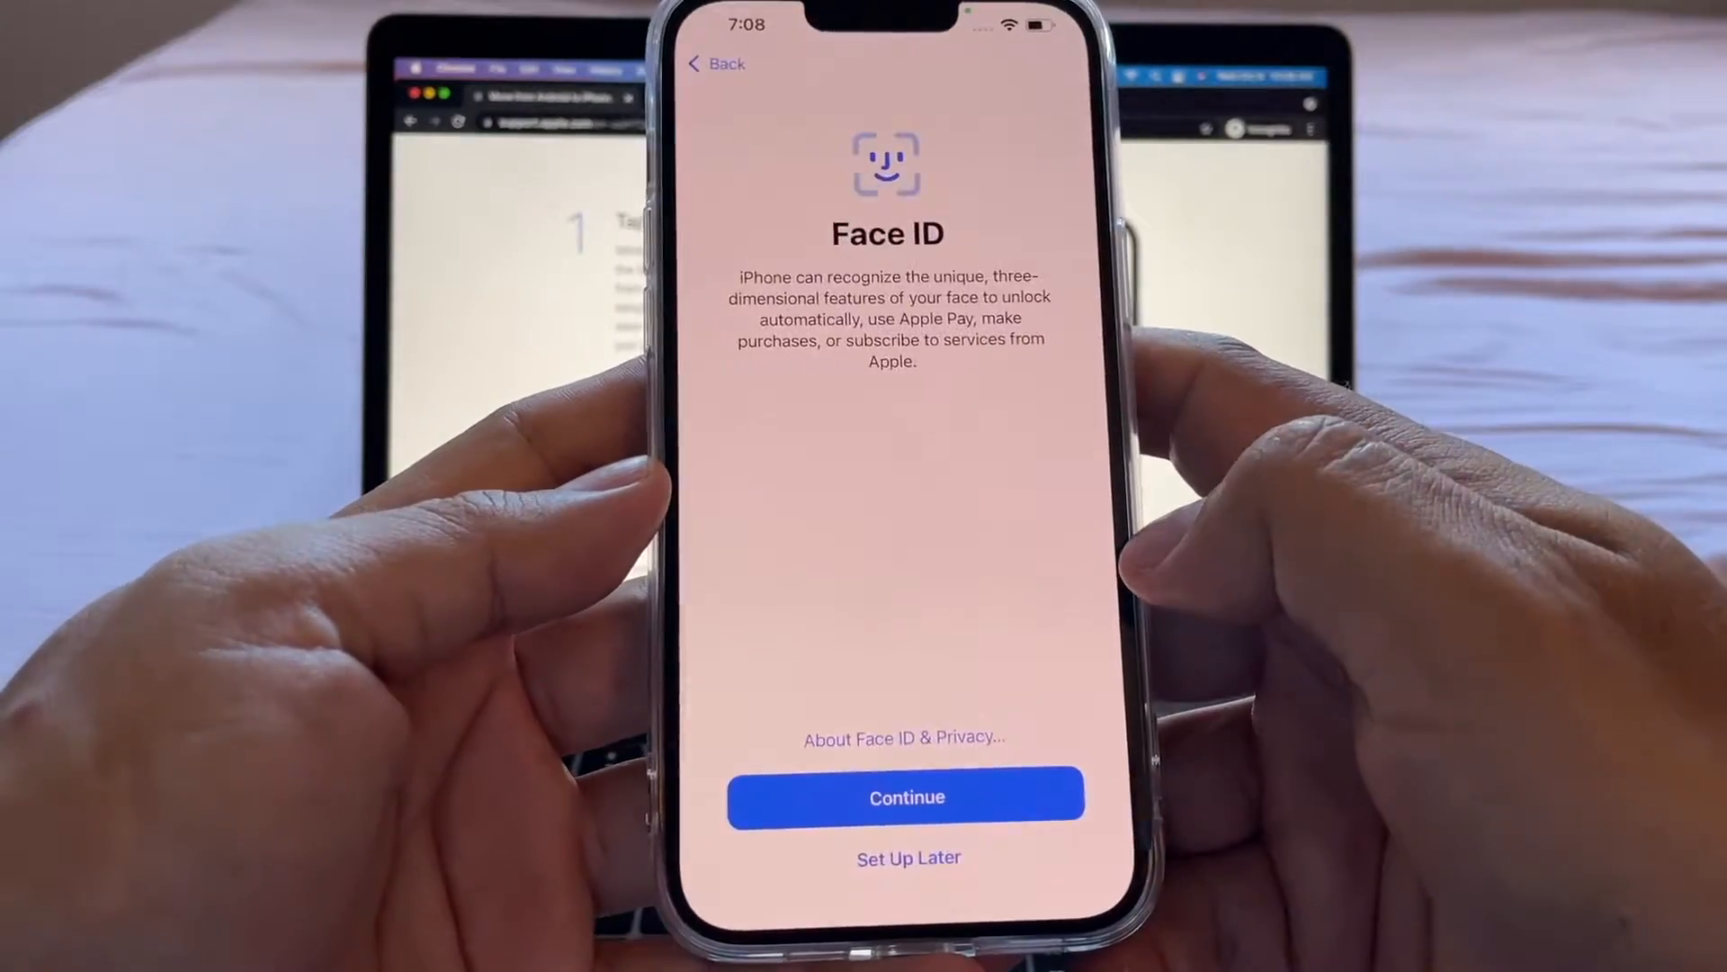
pyautogui.click(905, 797)
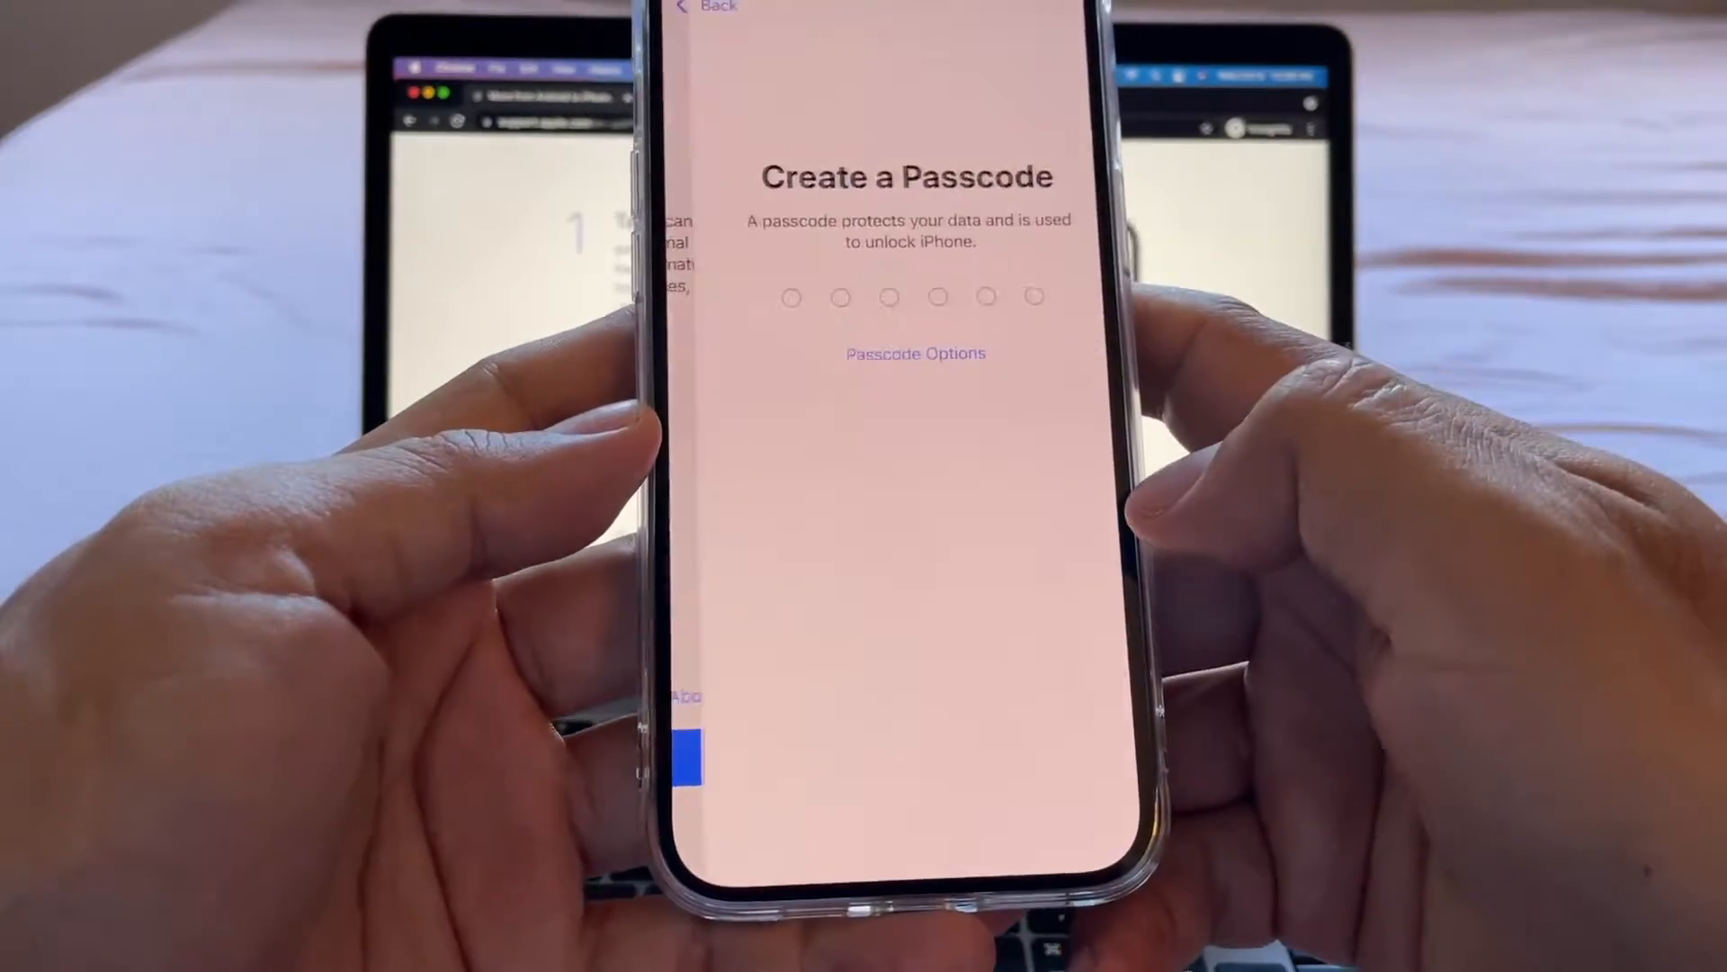
pyautogui.click(915, 354)
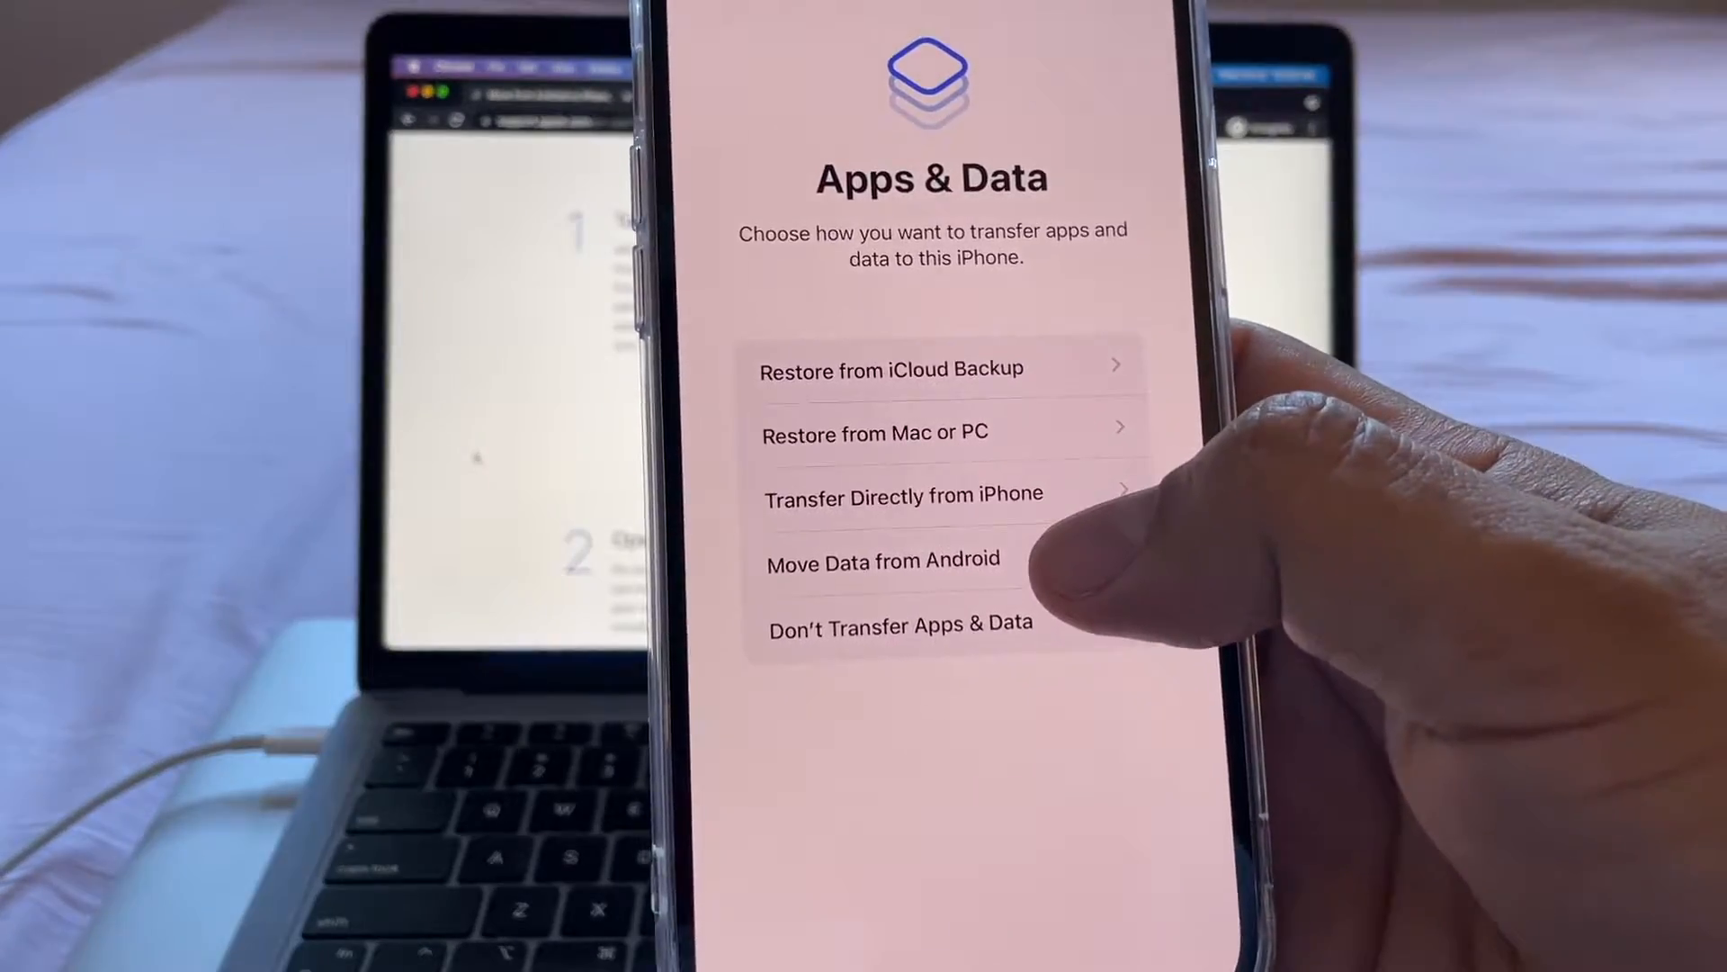
# - Choose Move Data from Android and show the QR code for the Move to iOS download
pyautogui.click(882, 561)
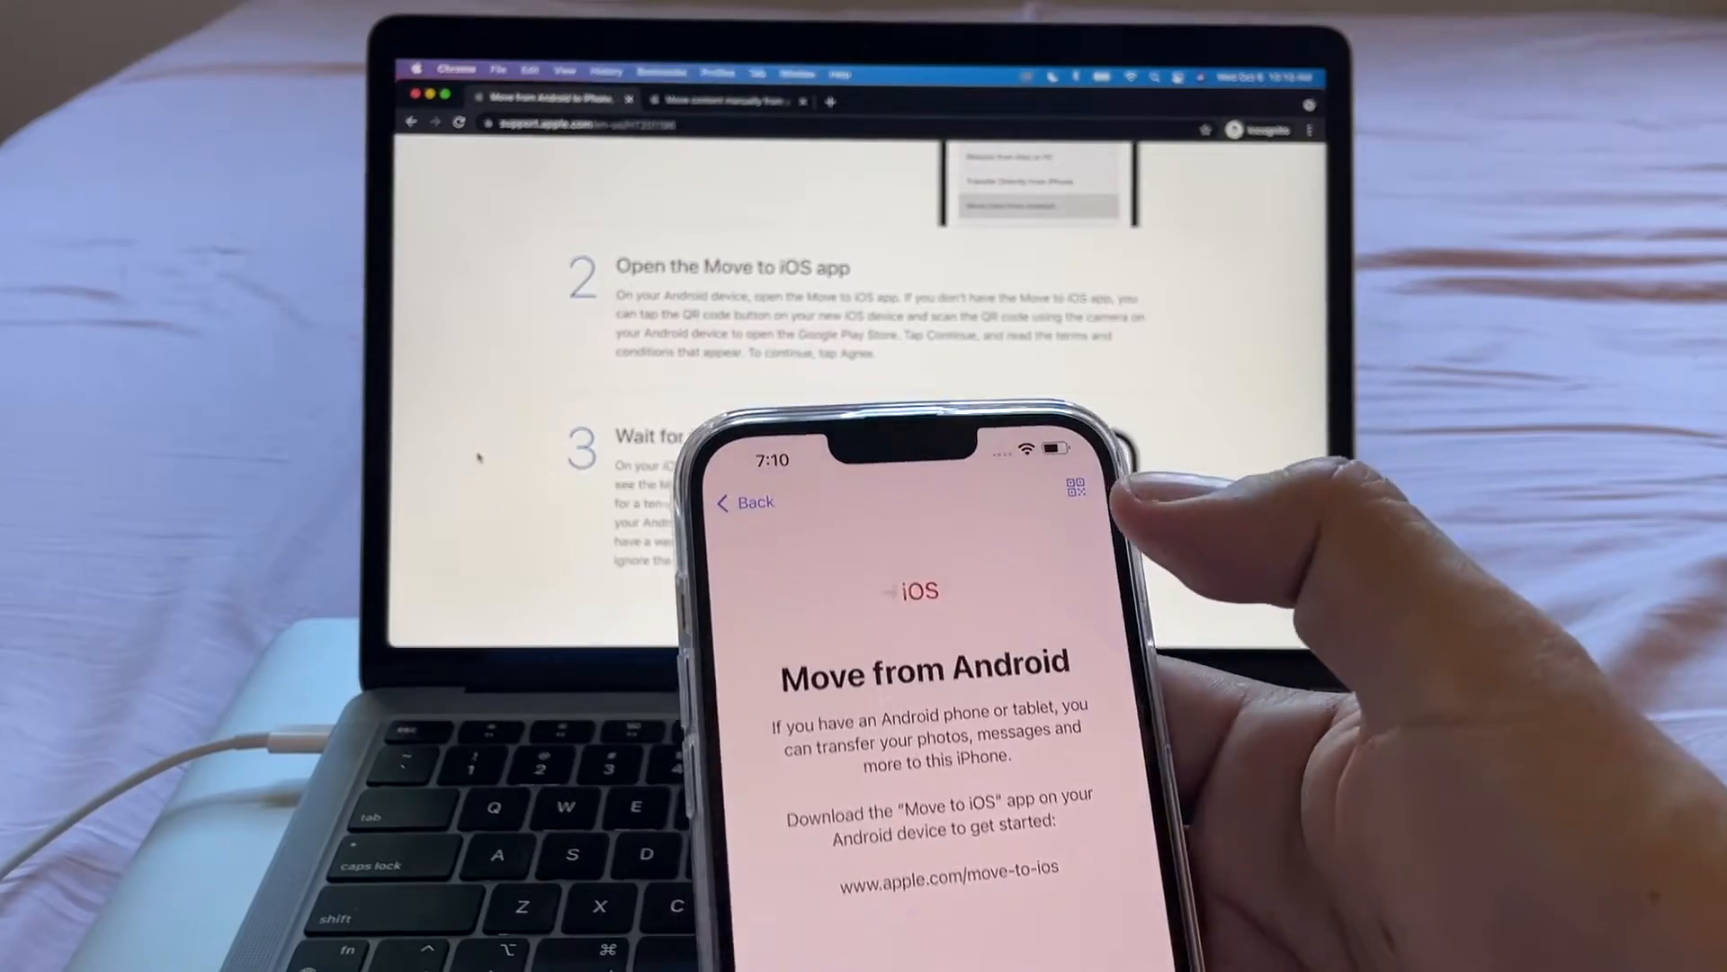
pyautogui.click(1071, 493)
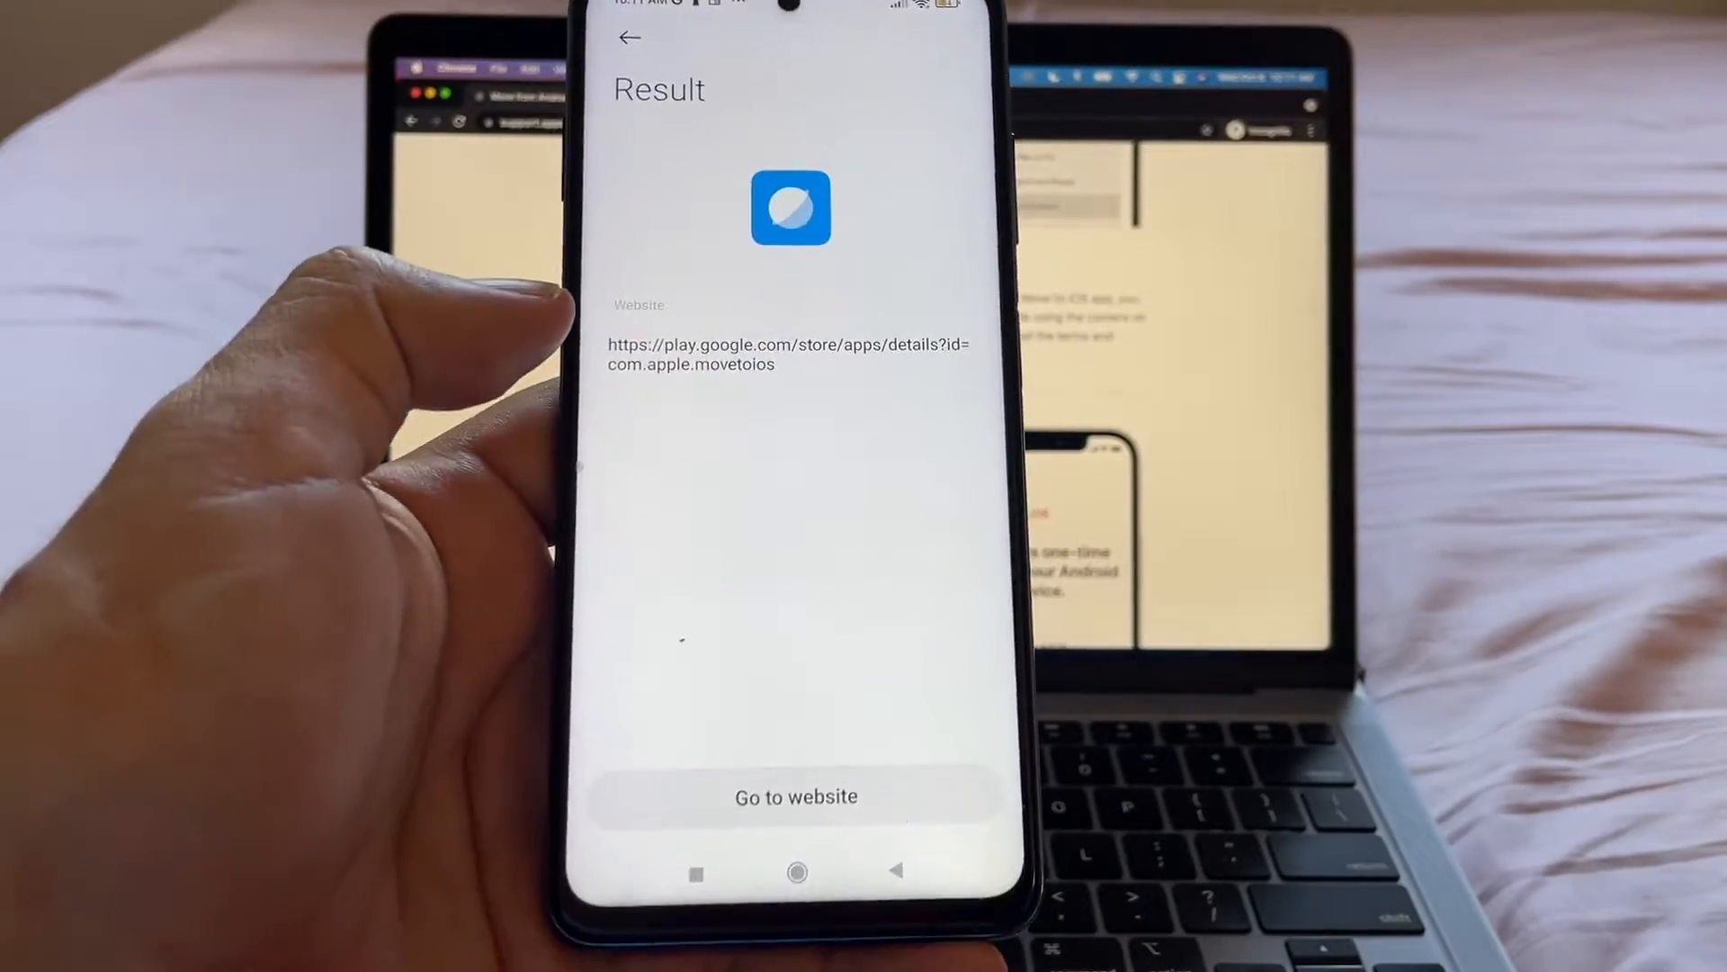
# - Install Move to iOS from the Play Store, allow location access and agree to the terms
pyautogui.click(793, 798)
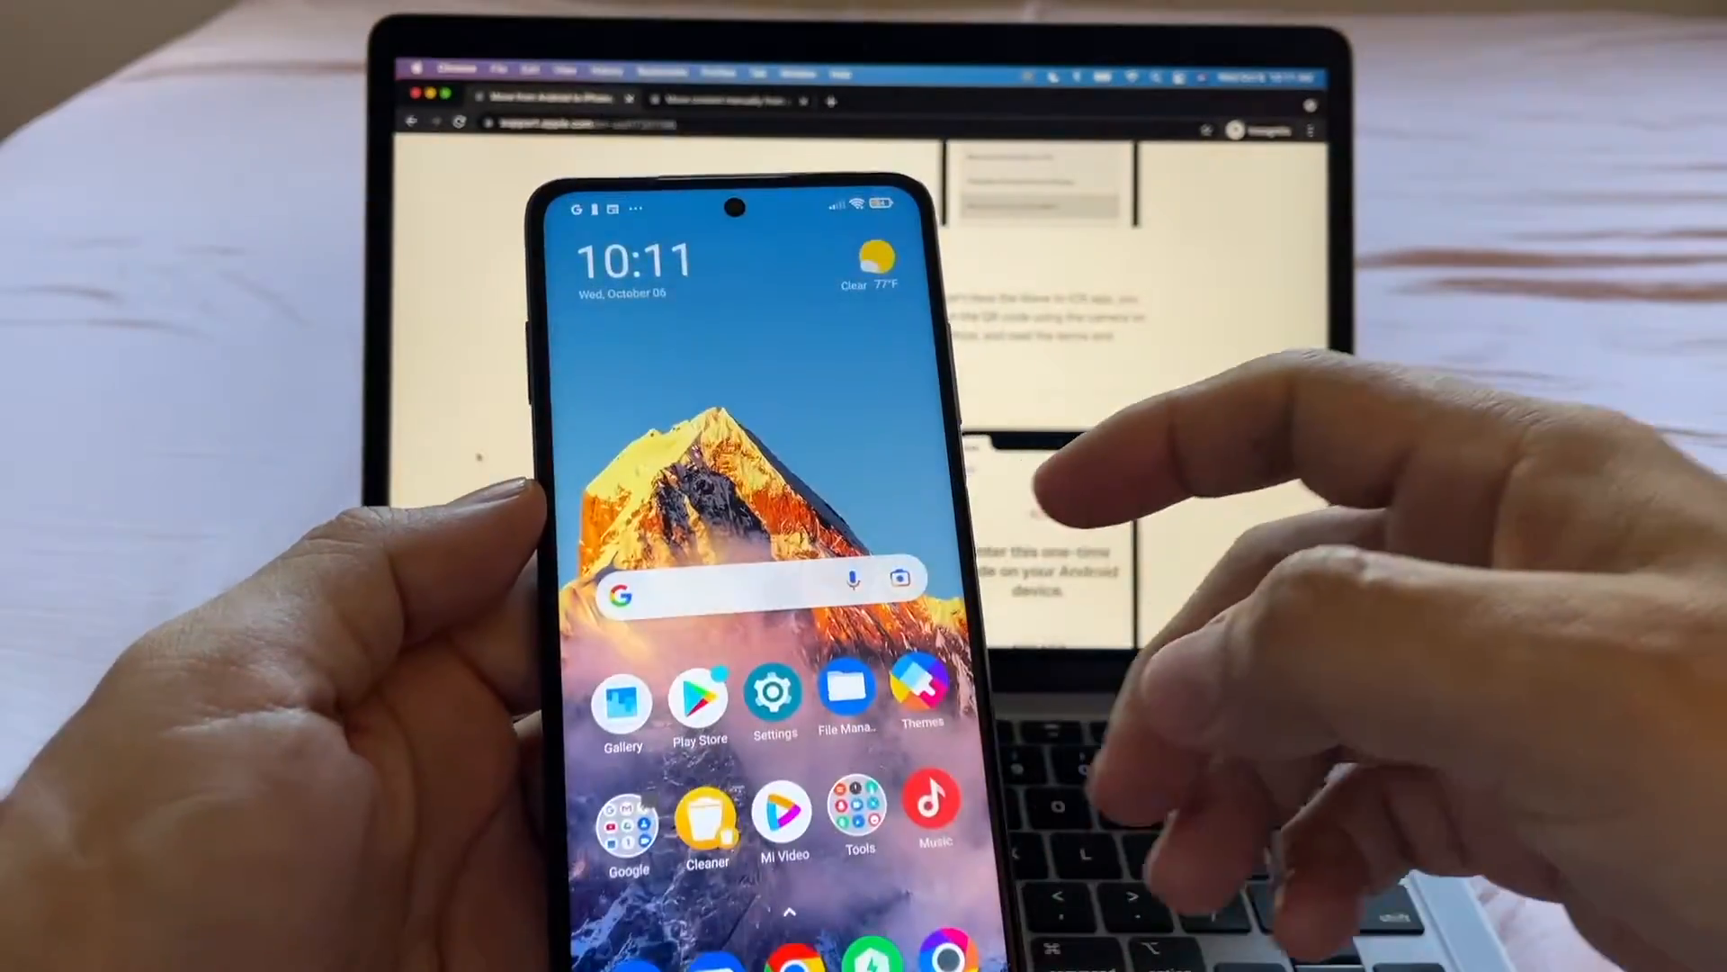
pyautogui.click(698, 700)
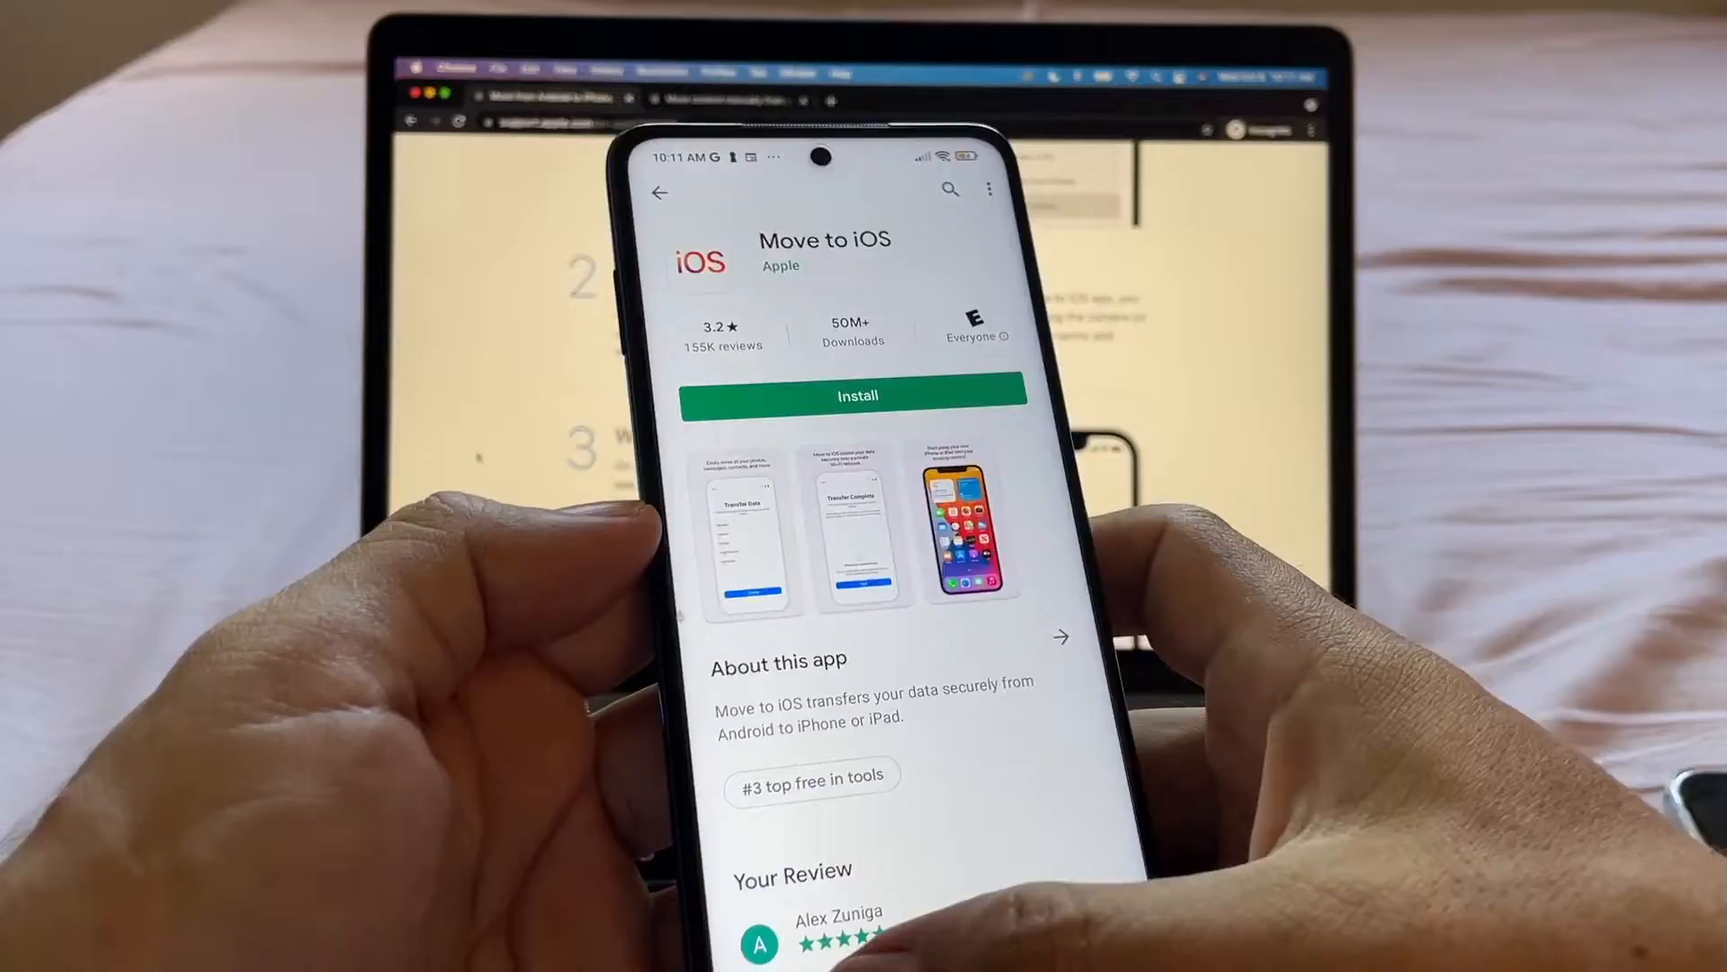
pyautogui.click(856, 396)
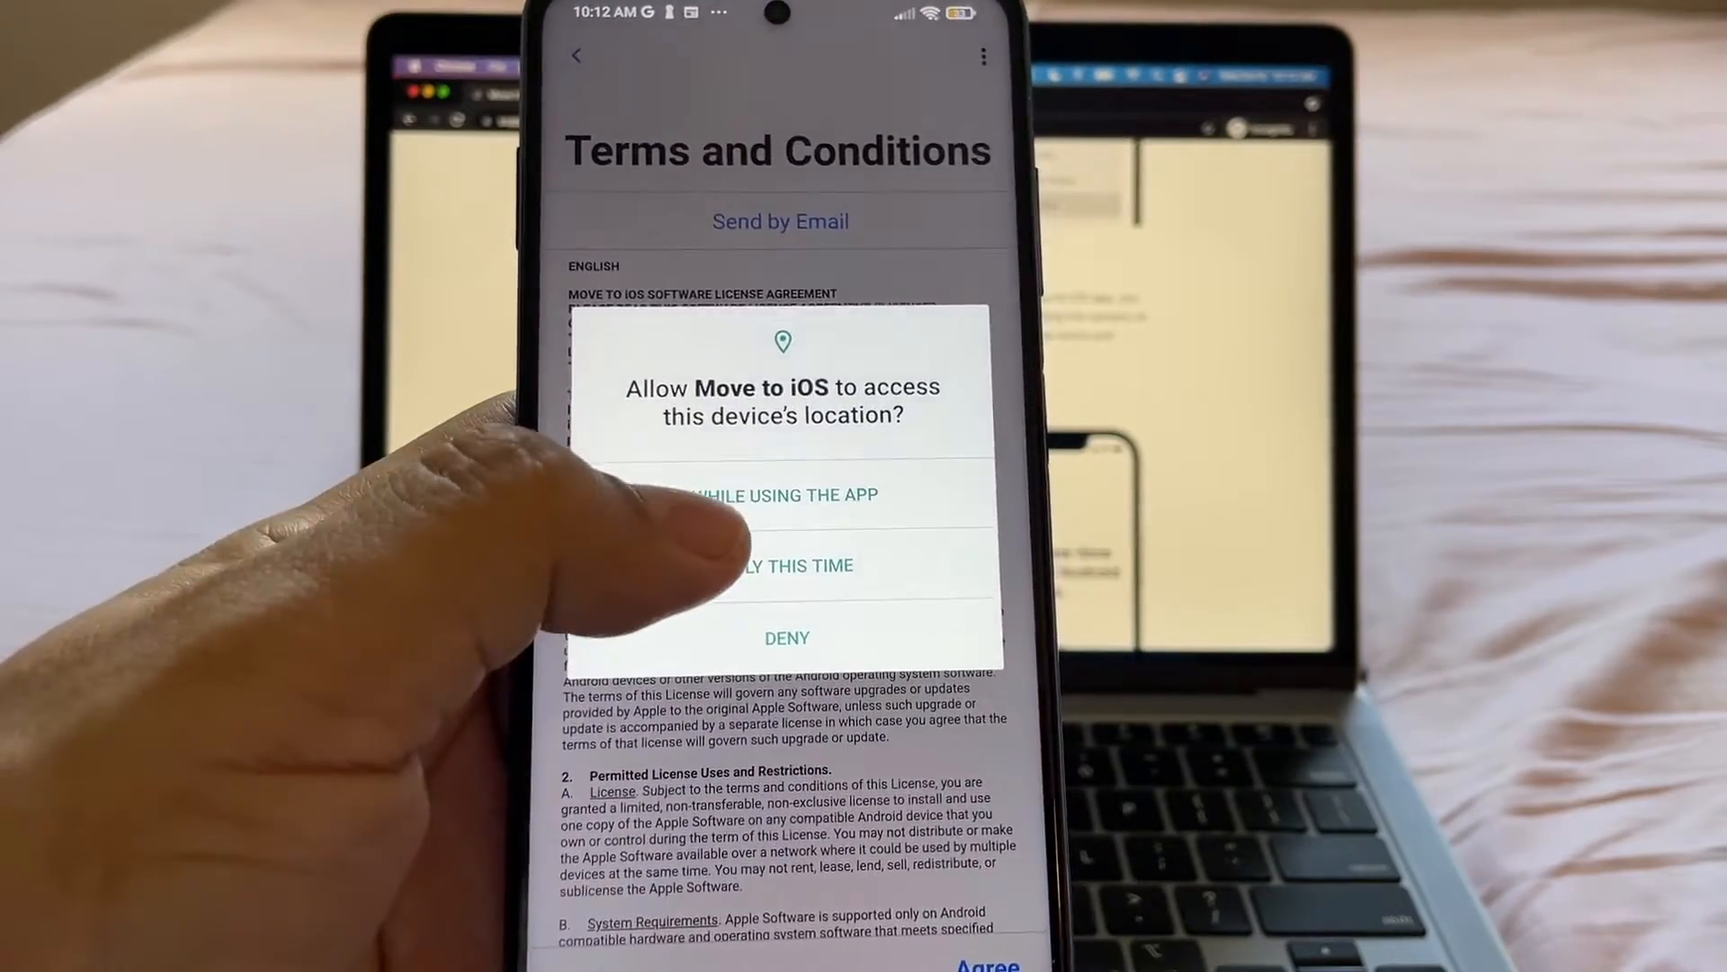
pyautogui.click(779, 493)
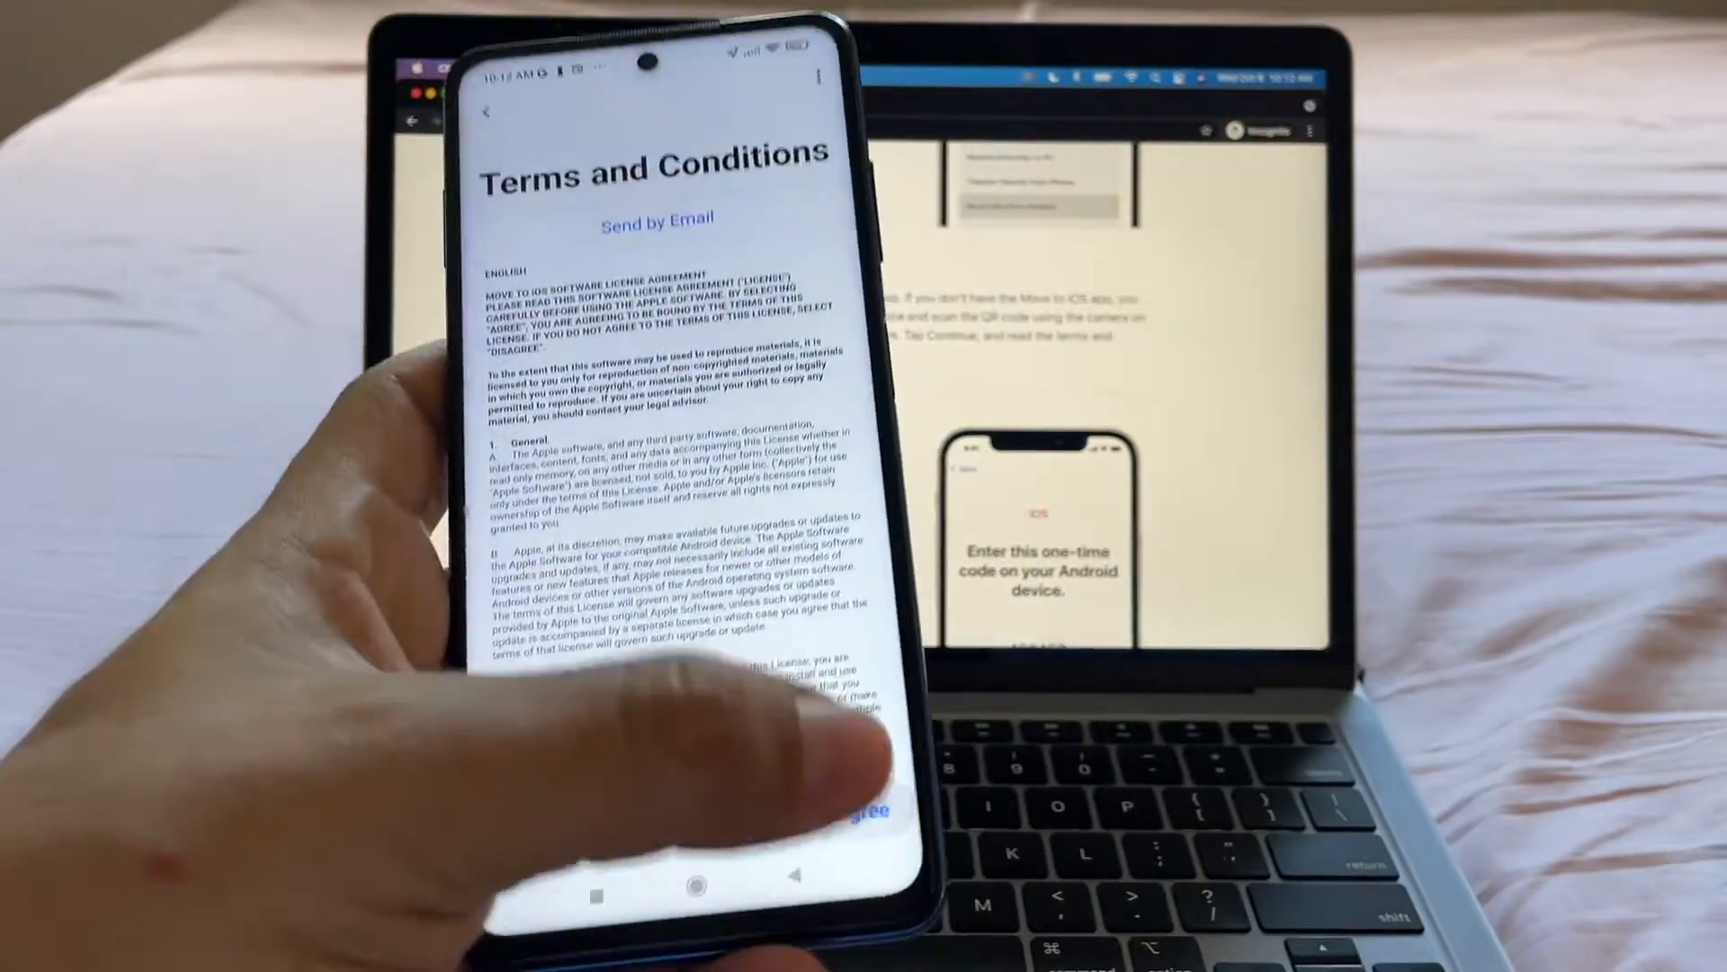
pyautogui.click(860, 817)
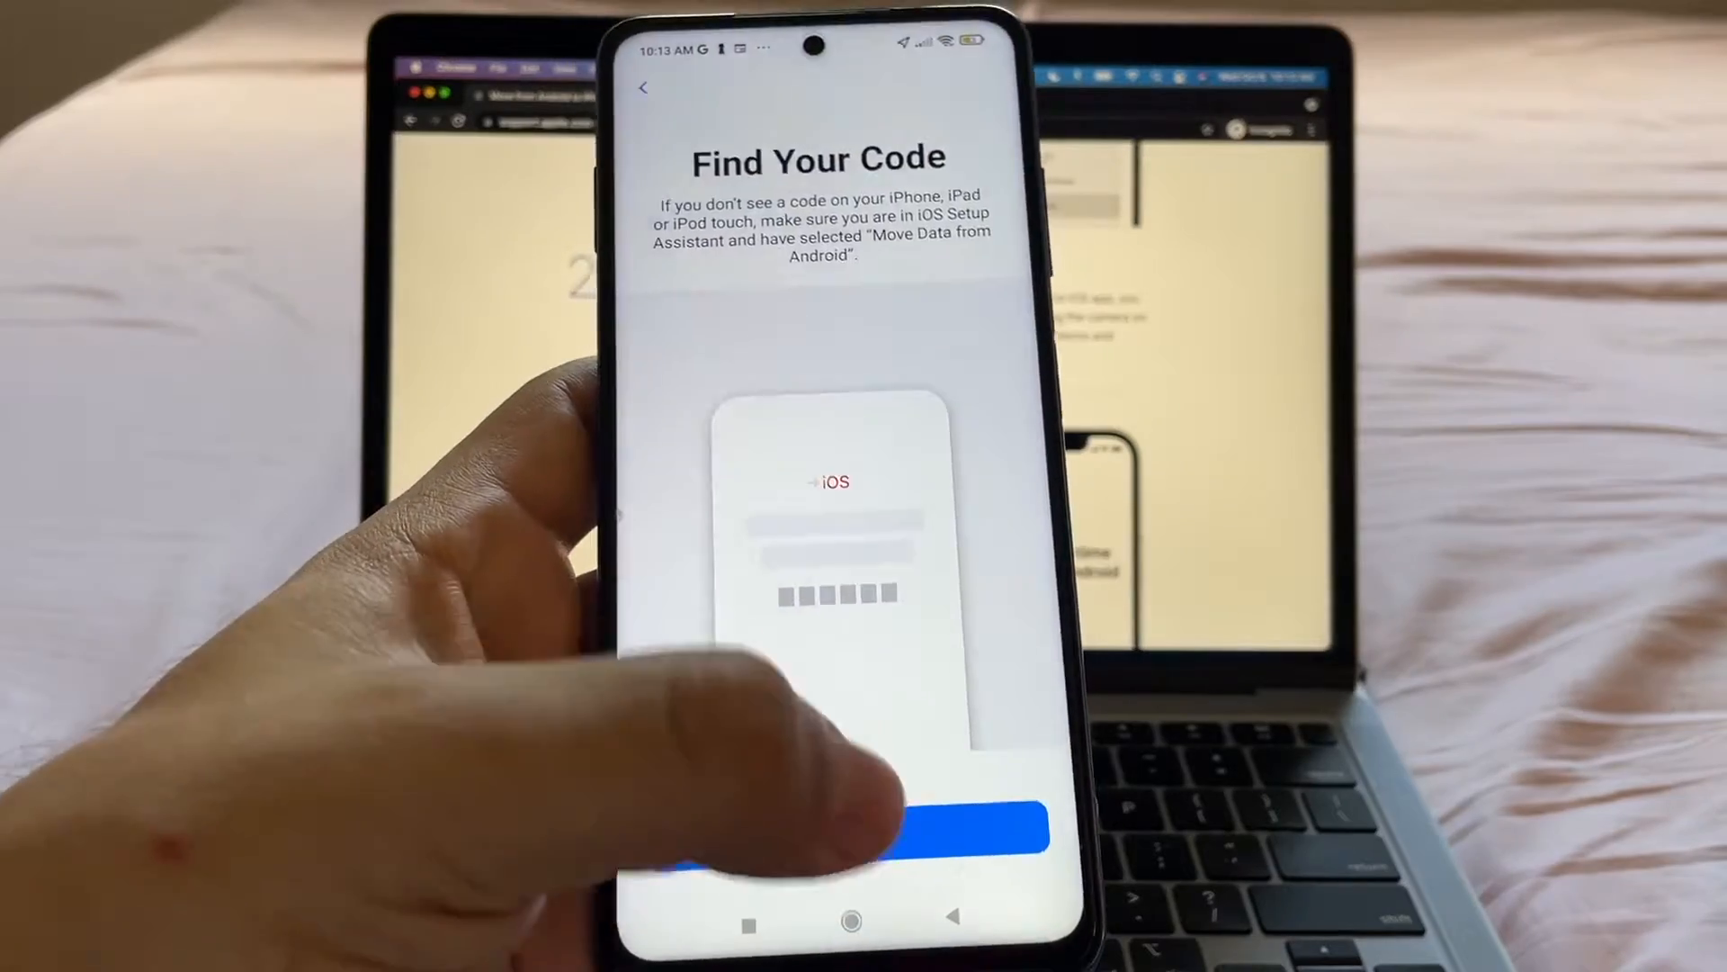
# - Enter the iPhone's one-time code on Android and connect to the iPhone's temporary Wi-Fi network
pyautogui.click(843, 831)
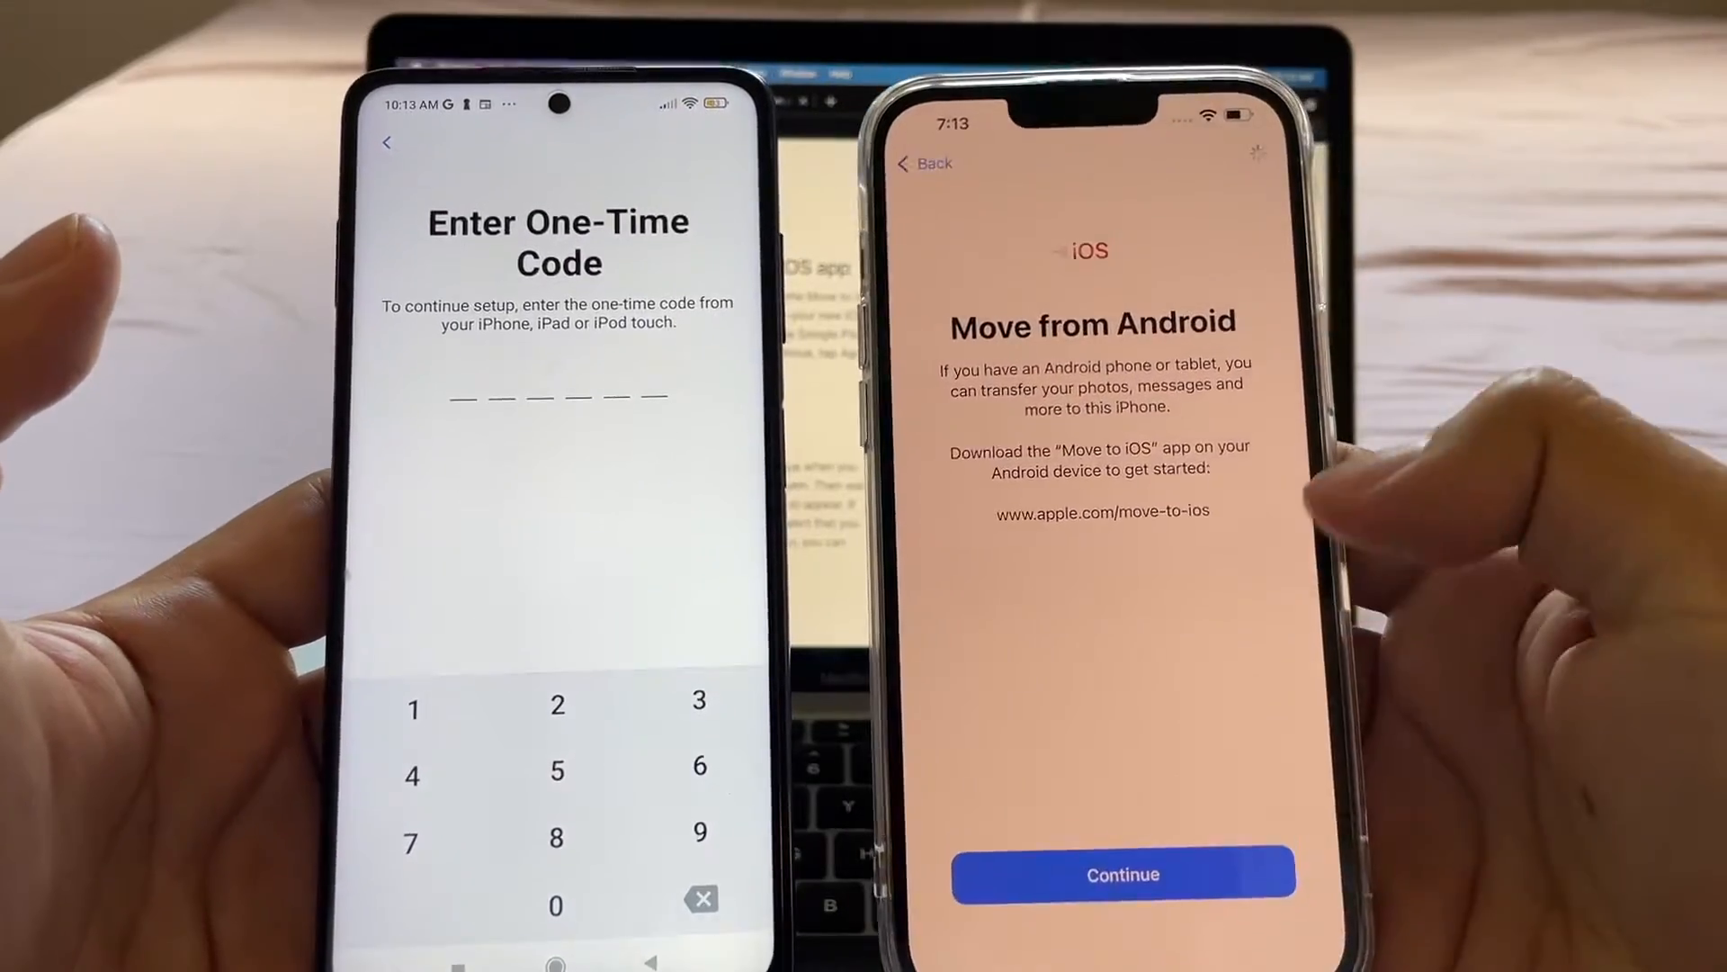
pyautogui.click(1123, 874)
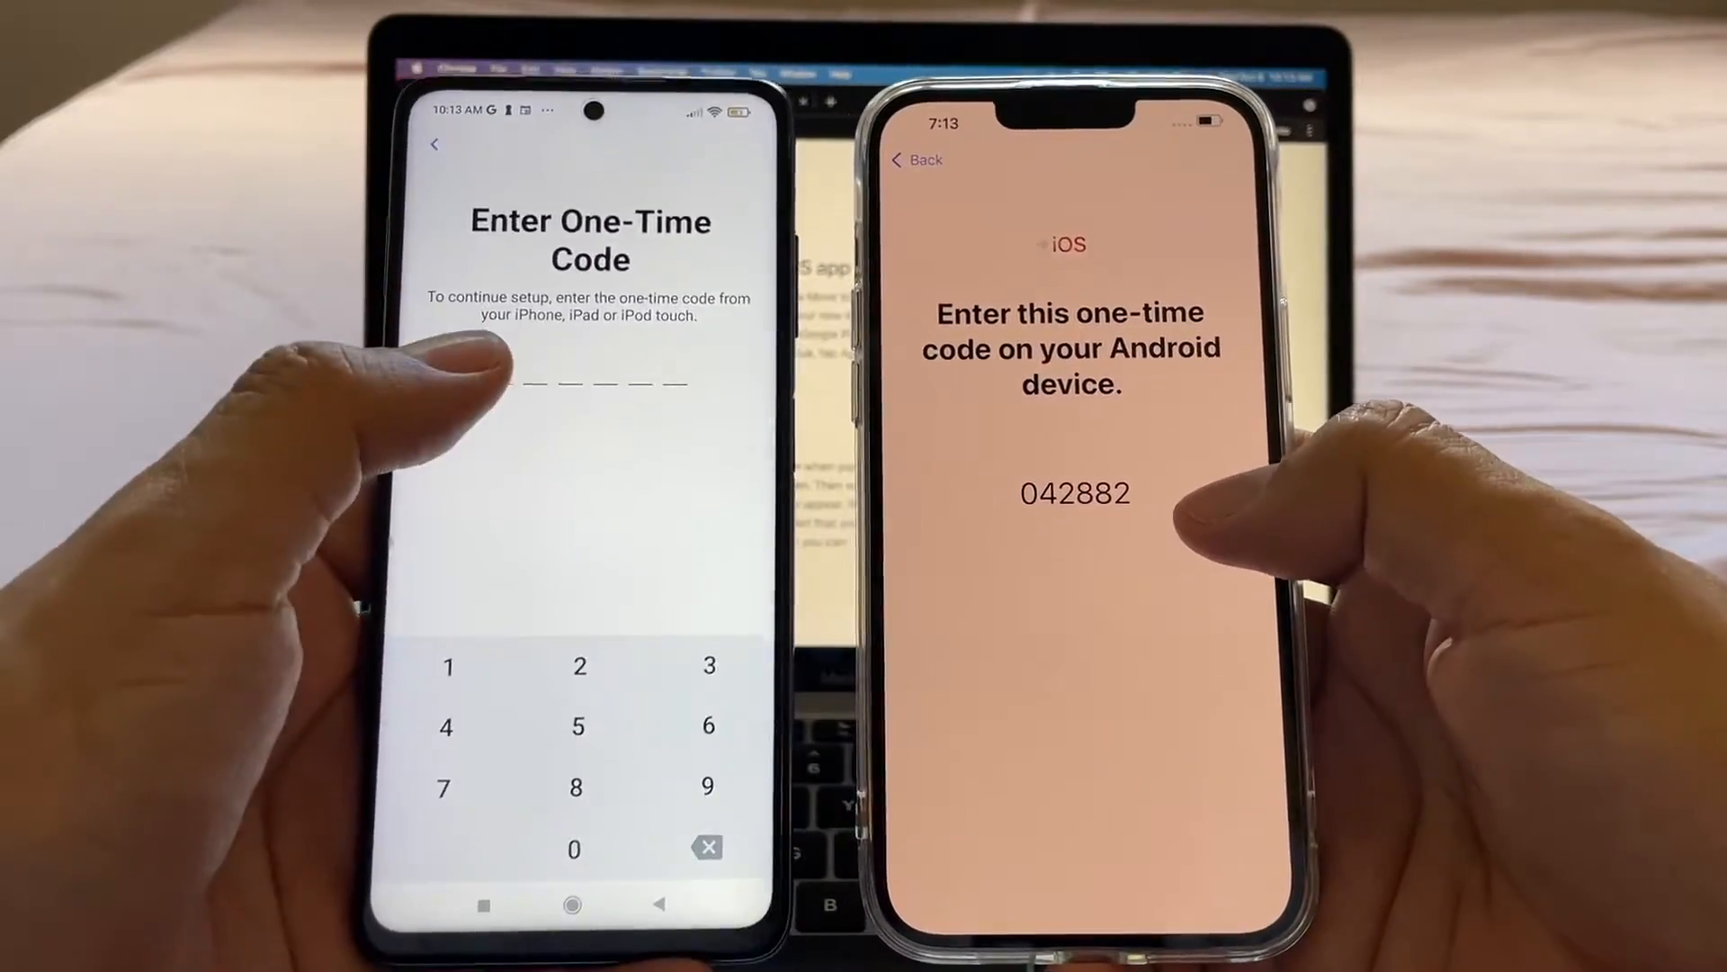
pyautogui.click(602, 653)
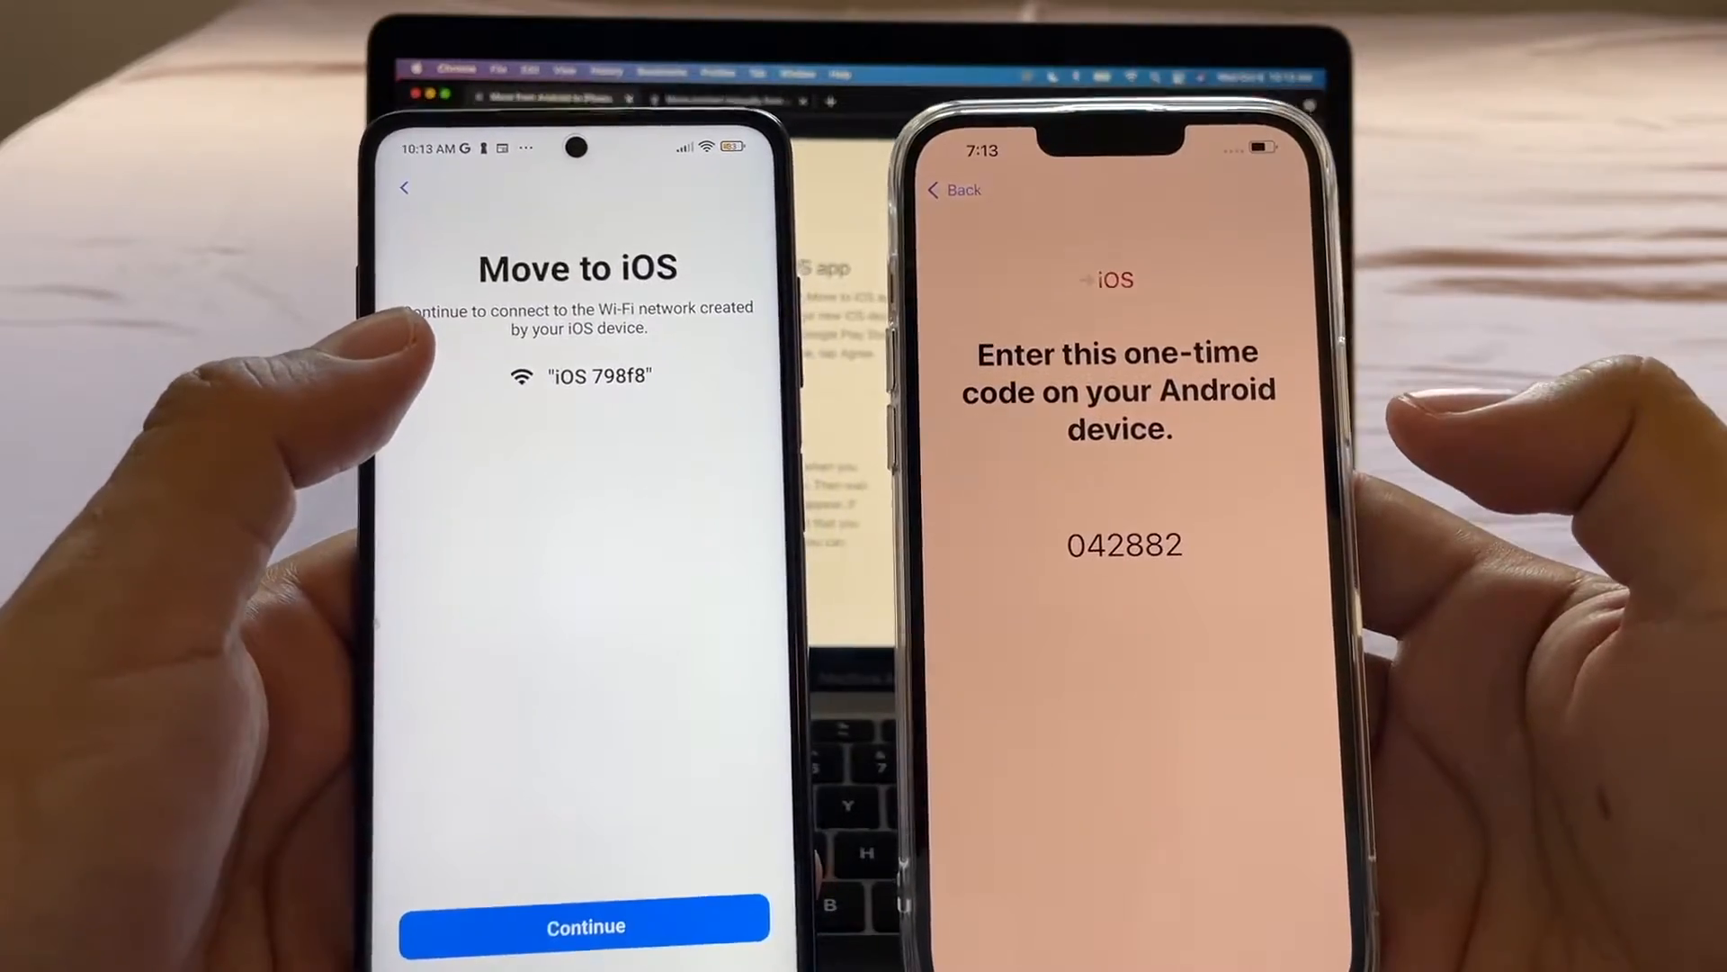
pyautogui.click(585, 925)
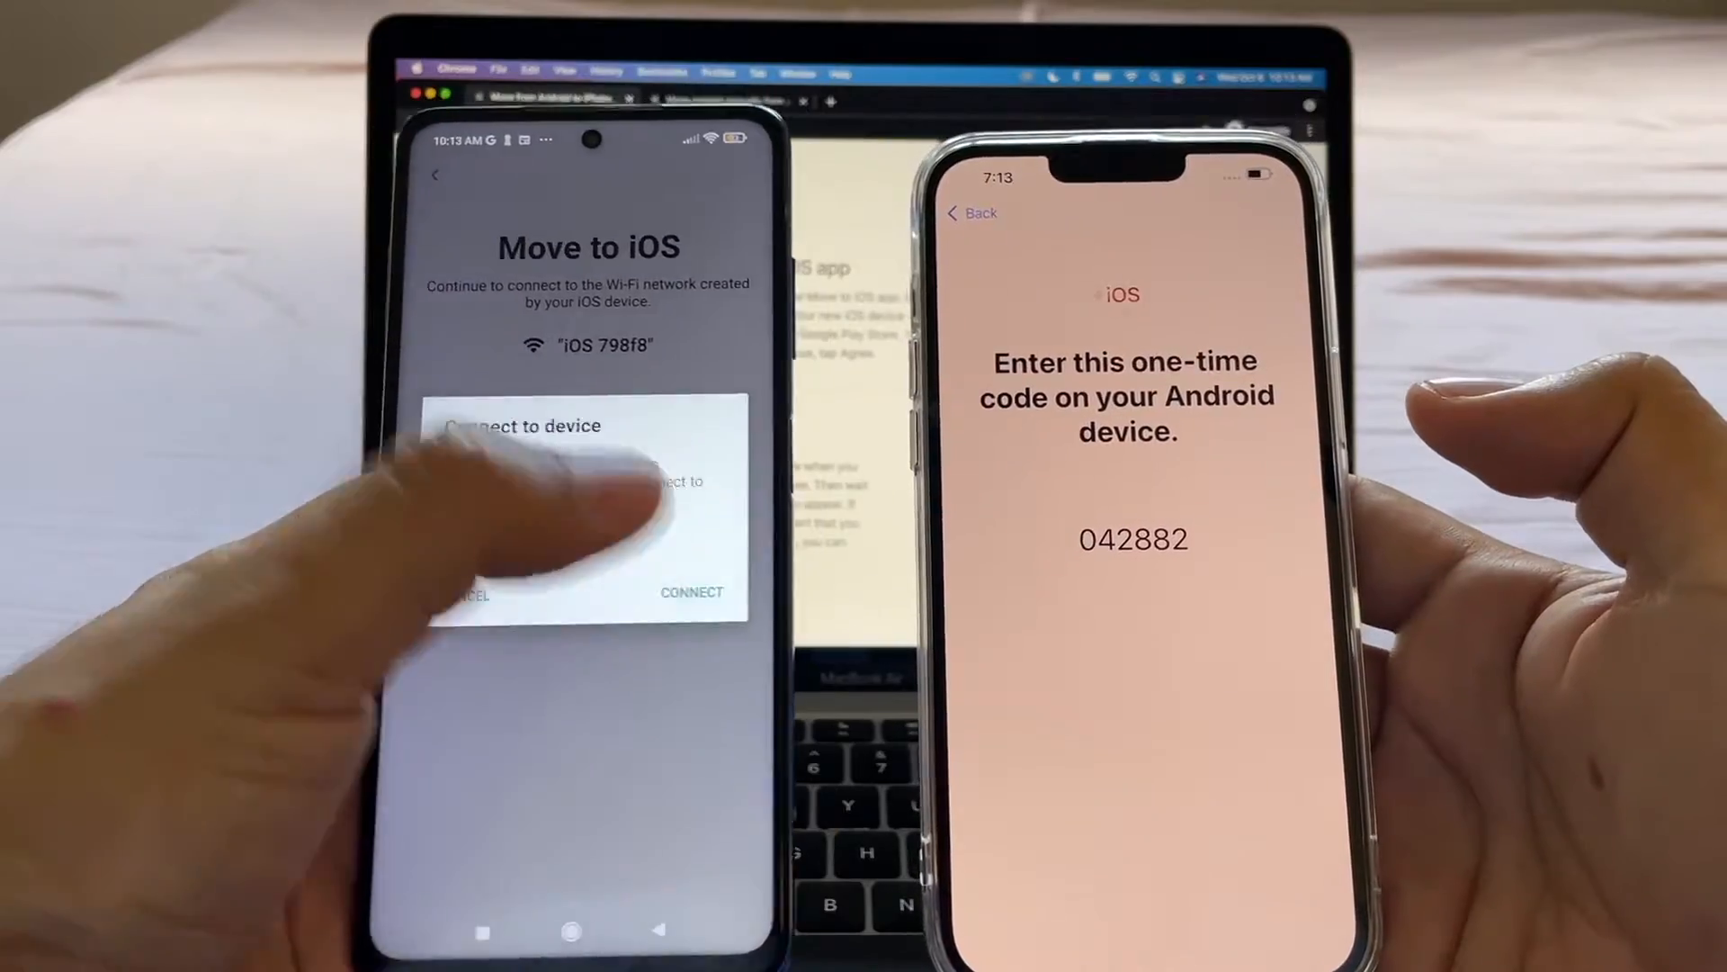
pyautogui.click(691, 592)
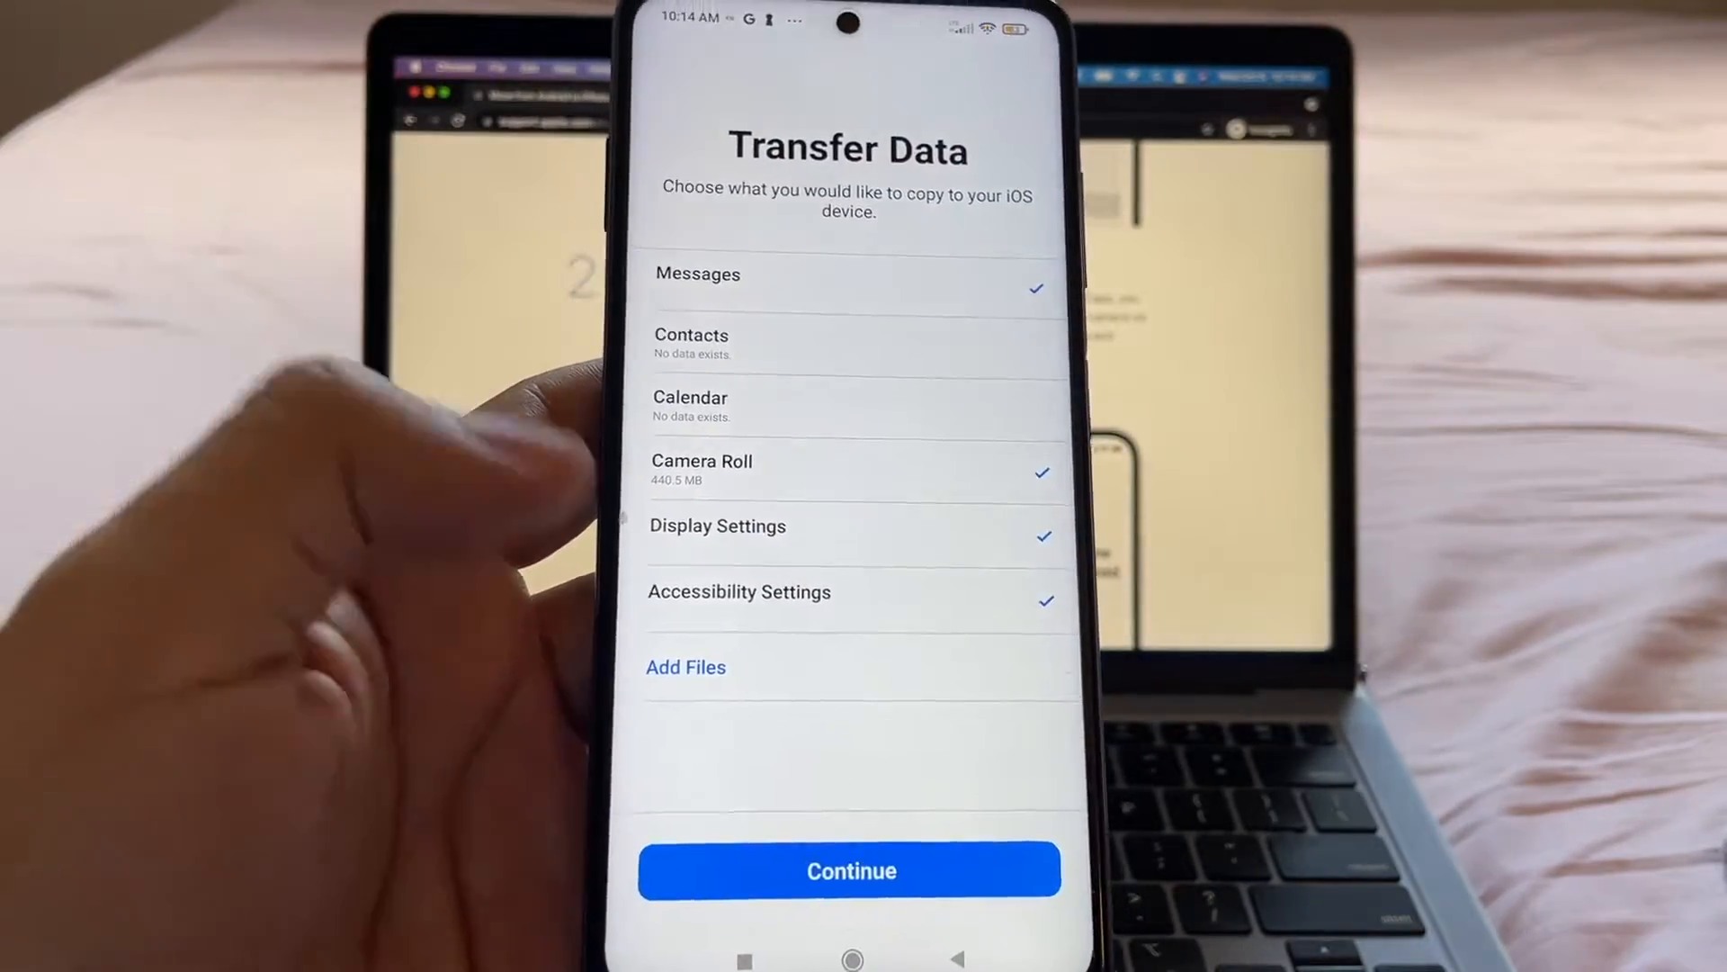
# - Start transferring the checked data categories to the iPhone and let it complete
pyautogui.click(685, 666)
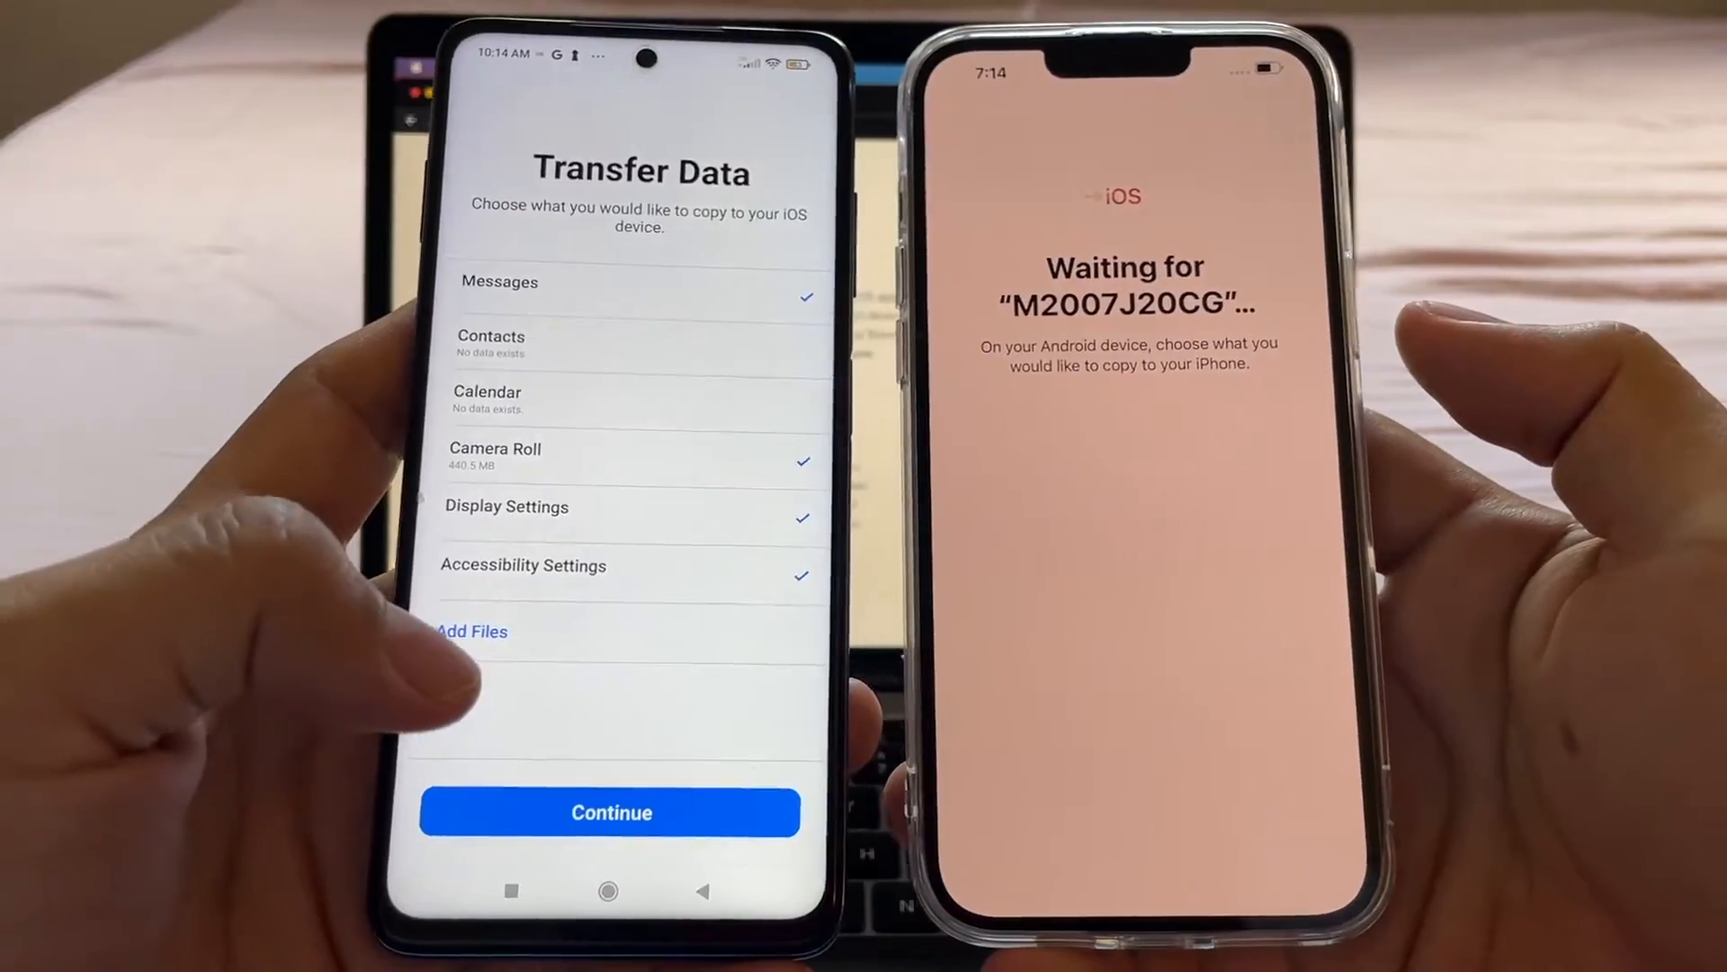
pyautogui.click(610, 813)
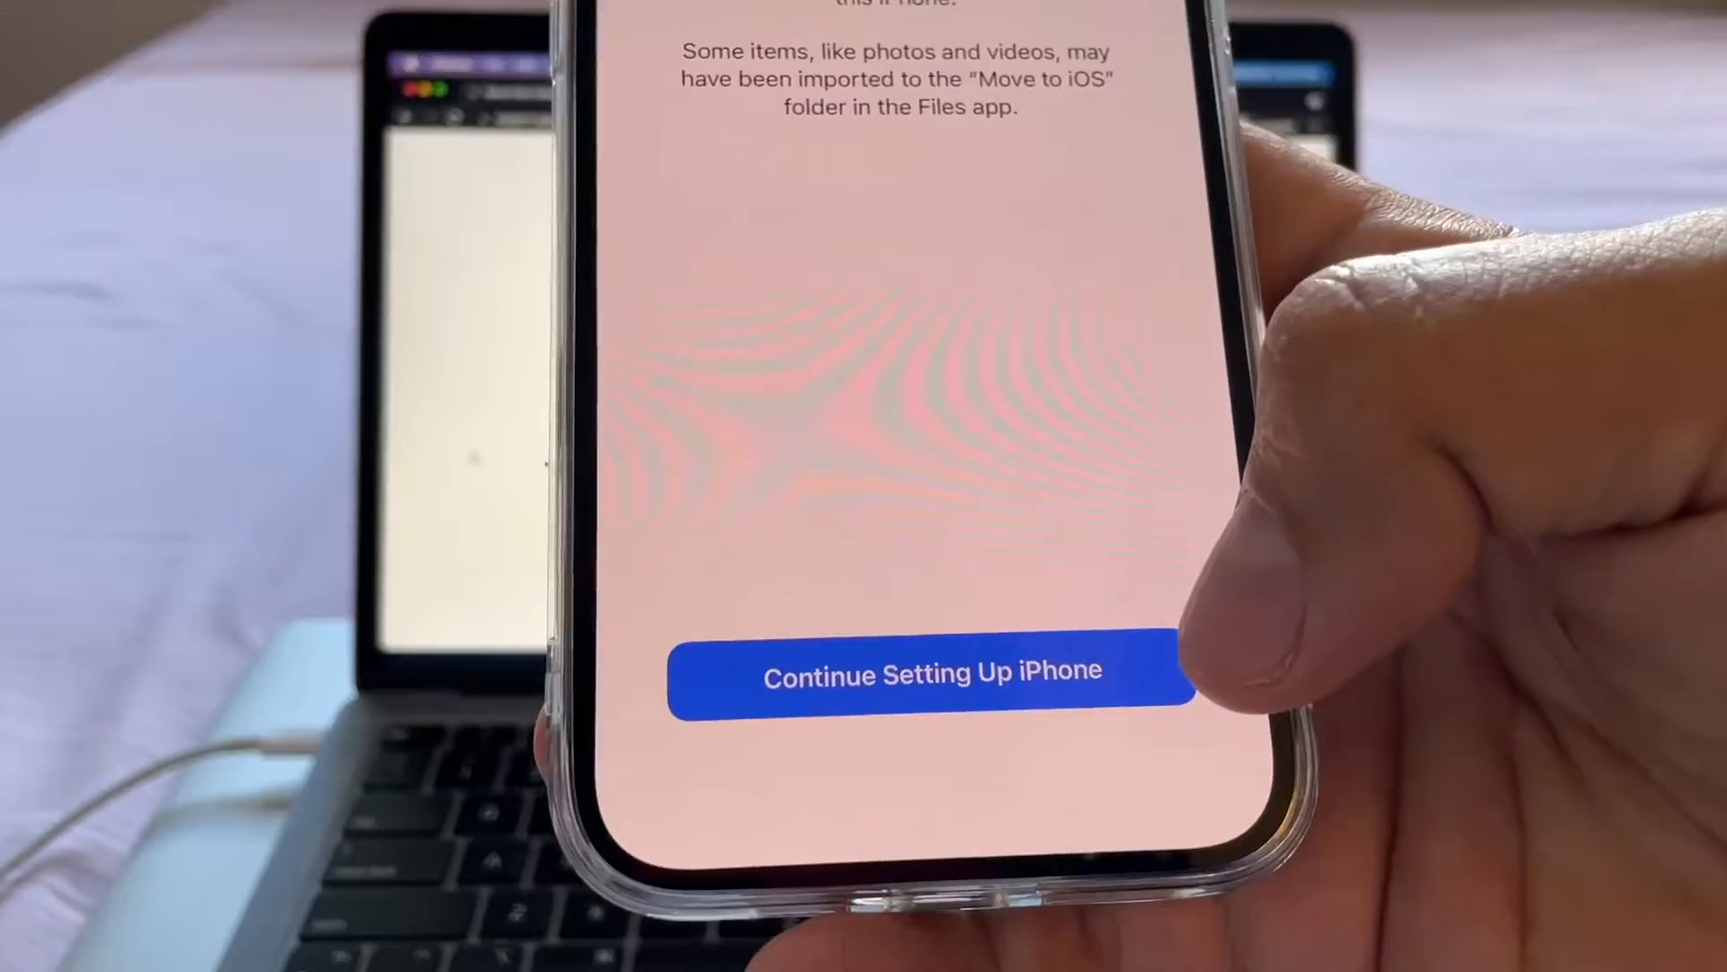
# - Resume iPhone setup and sign in with the Apple ID email and password
pyautogui.click(930, 675)
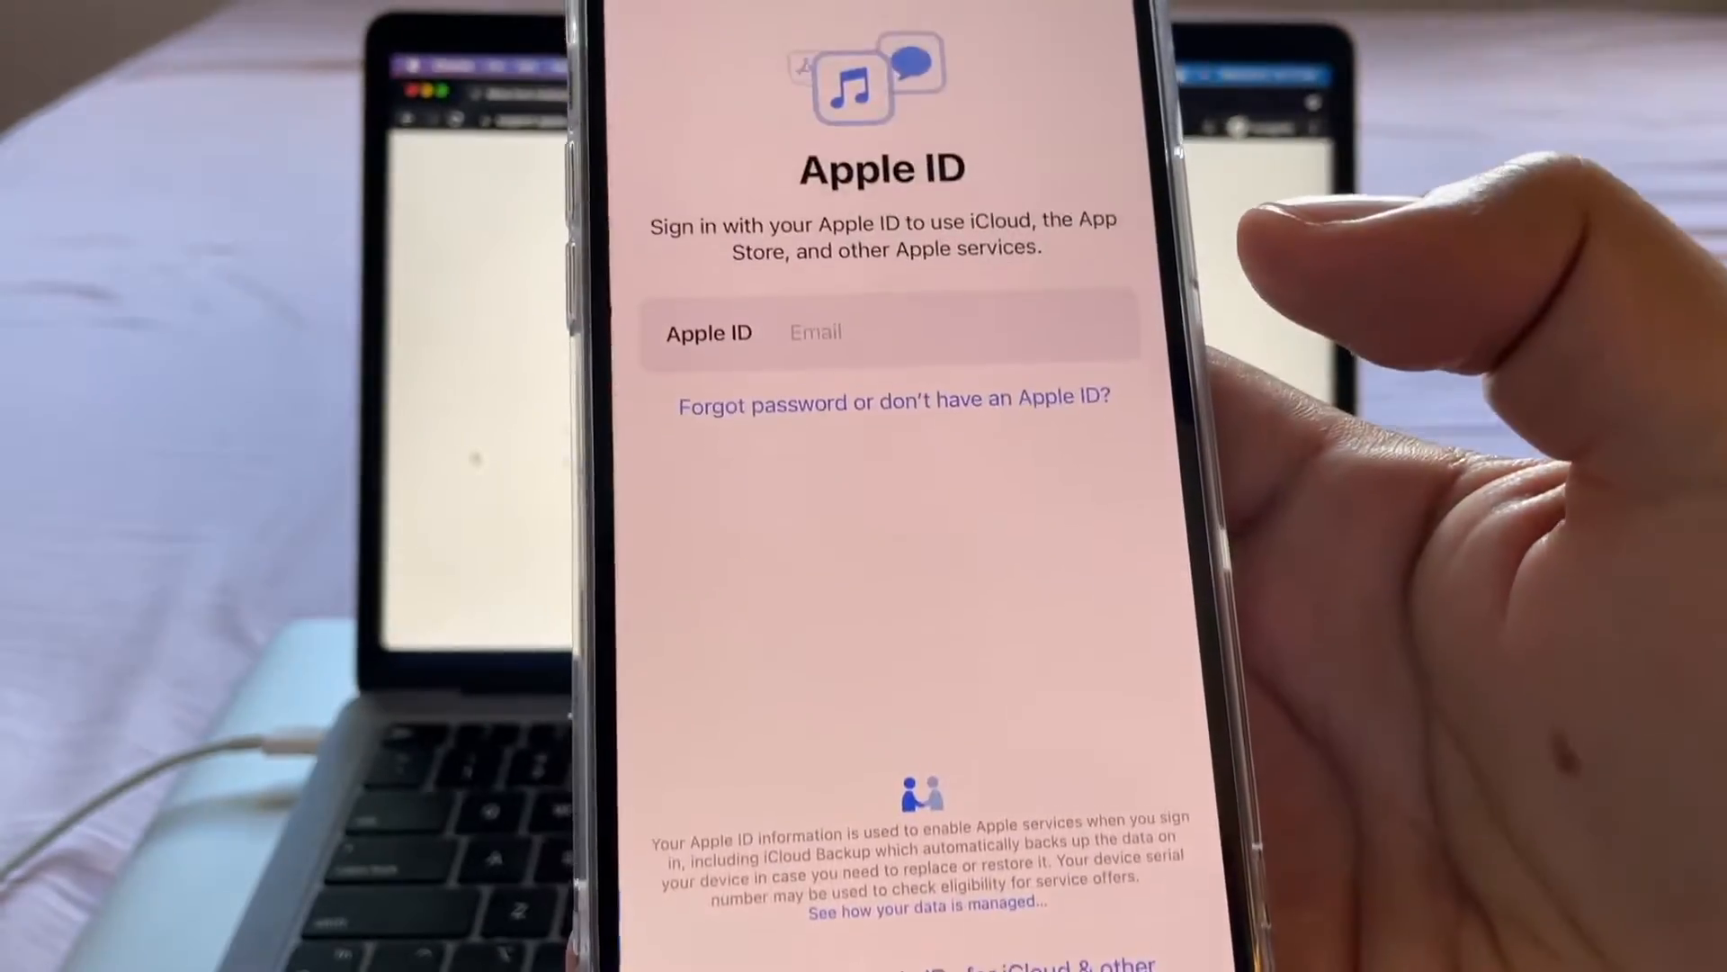
pyautogui.click(948, 529)
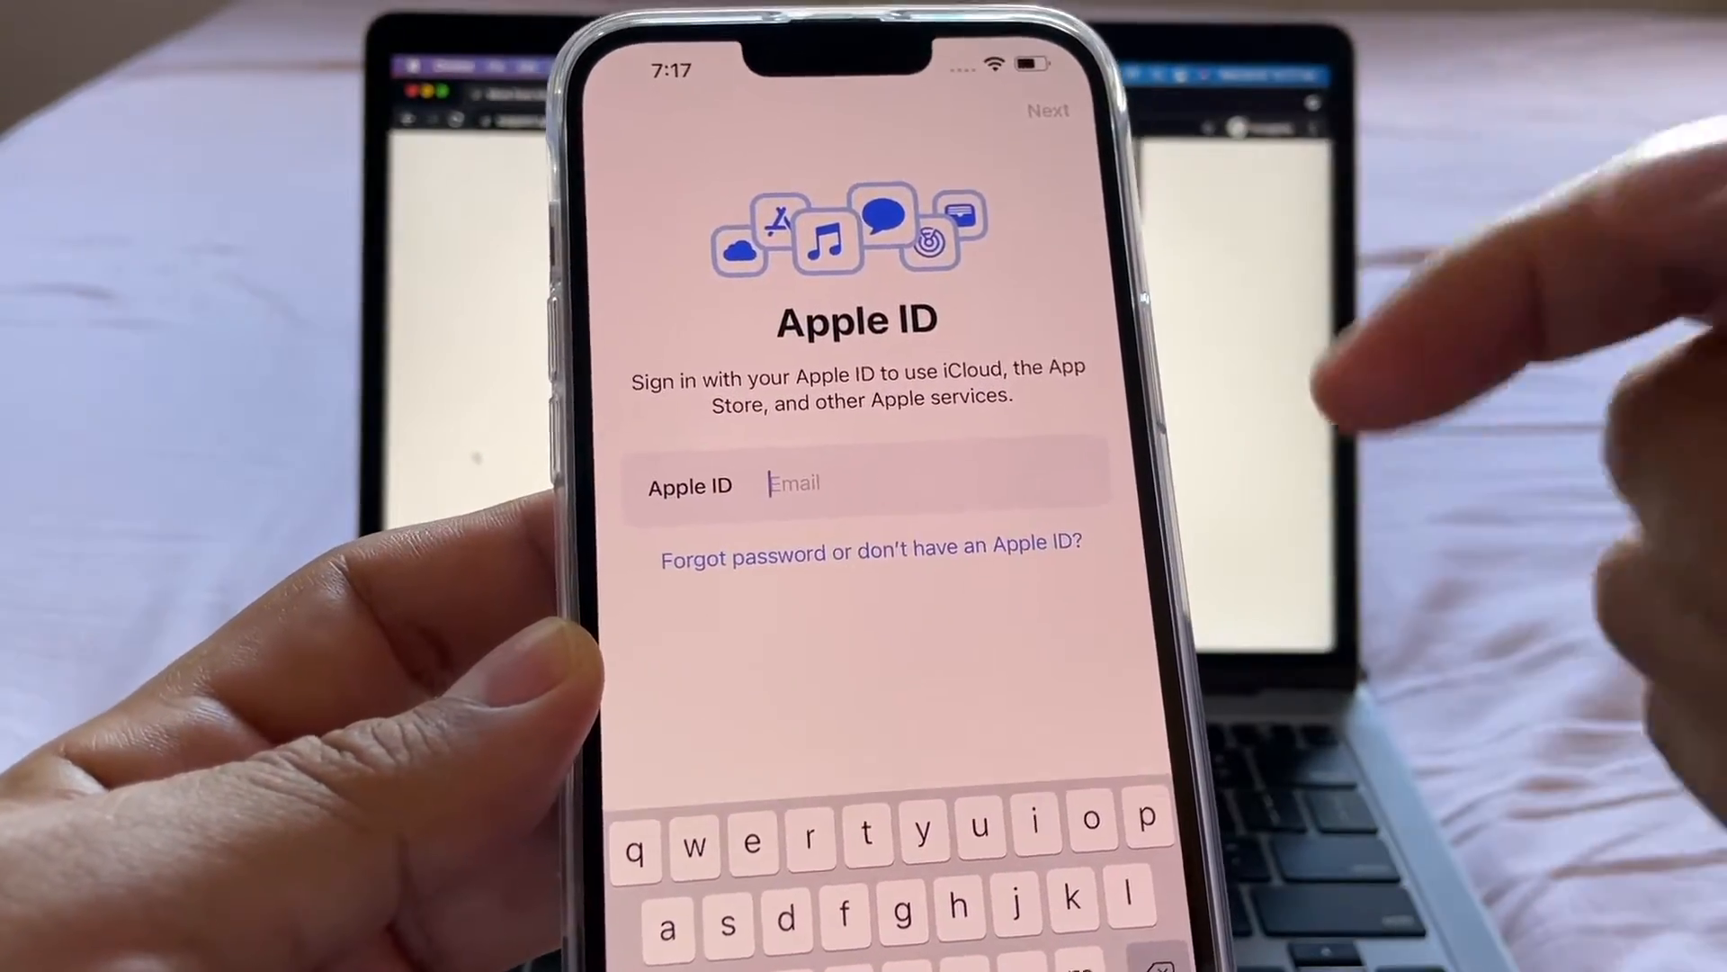
pyautogui.click(1048, 110)
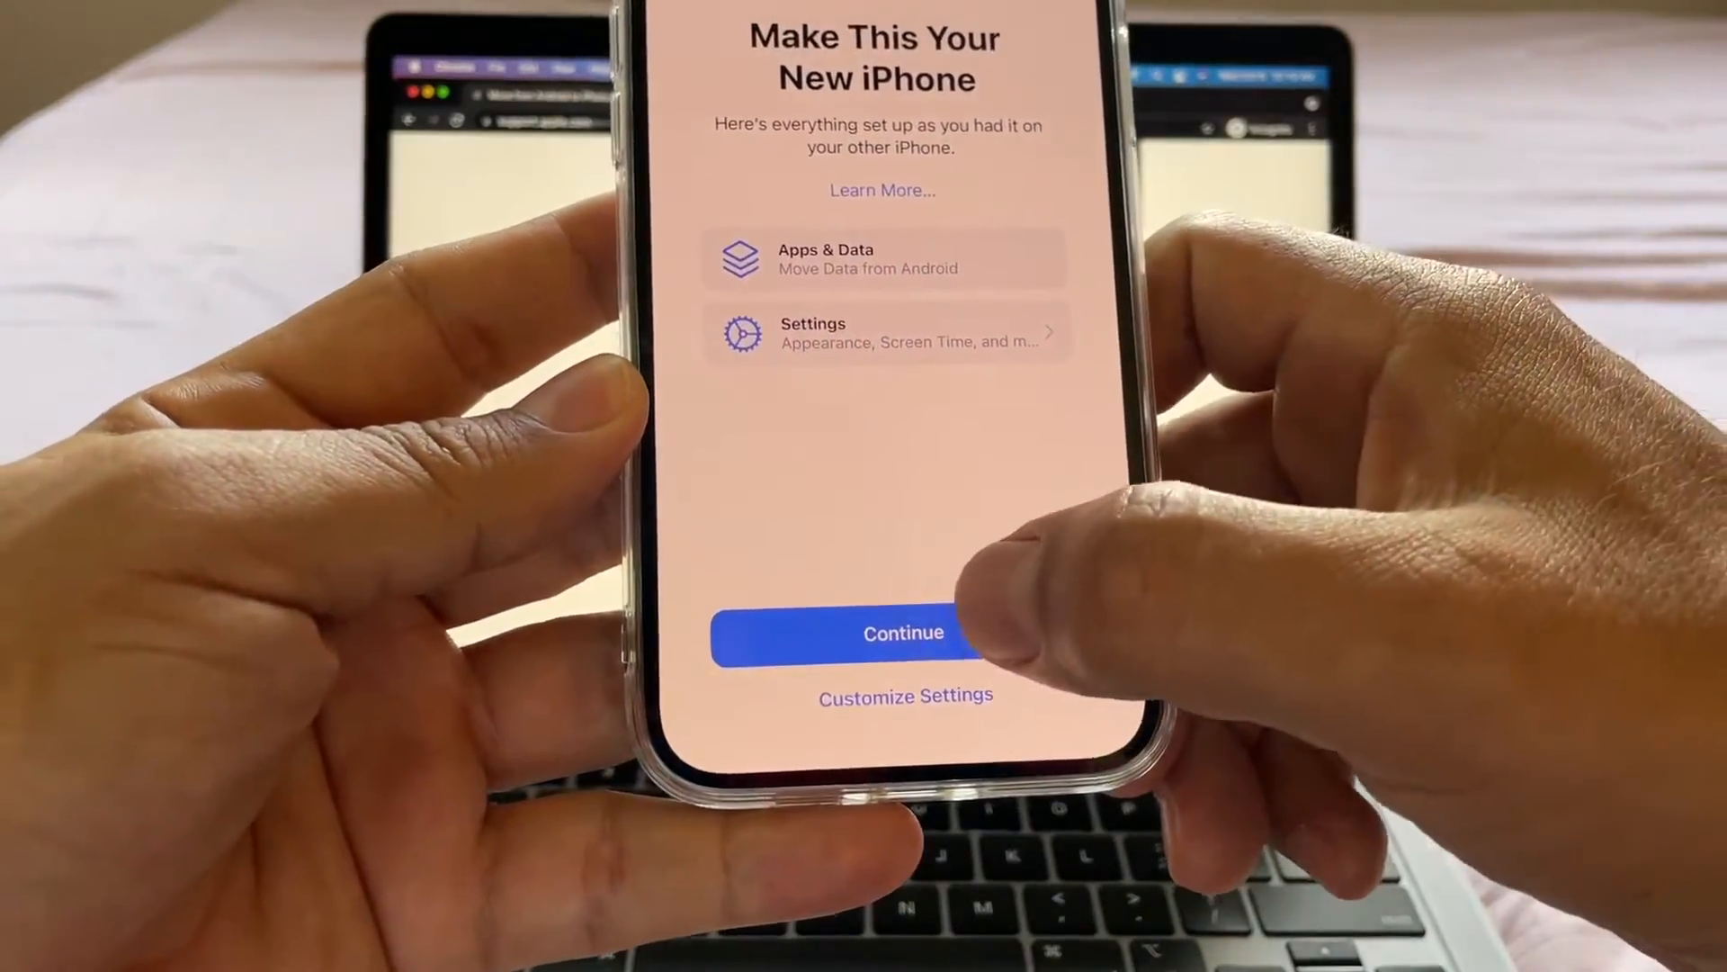
# - Accept the new-iPhone settings, pass Siri, confirm the Apple ID password and dismiss Finish Setting Up
pyautogui.click(901, 632)
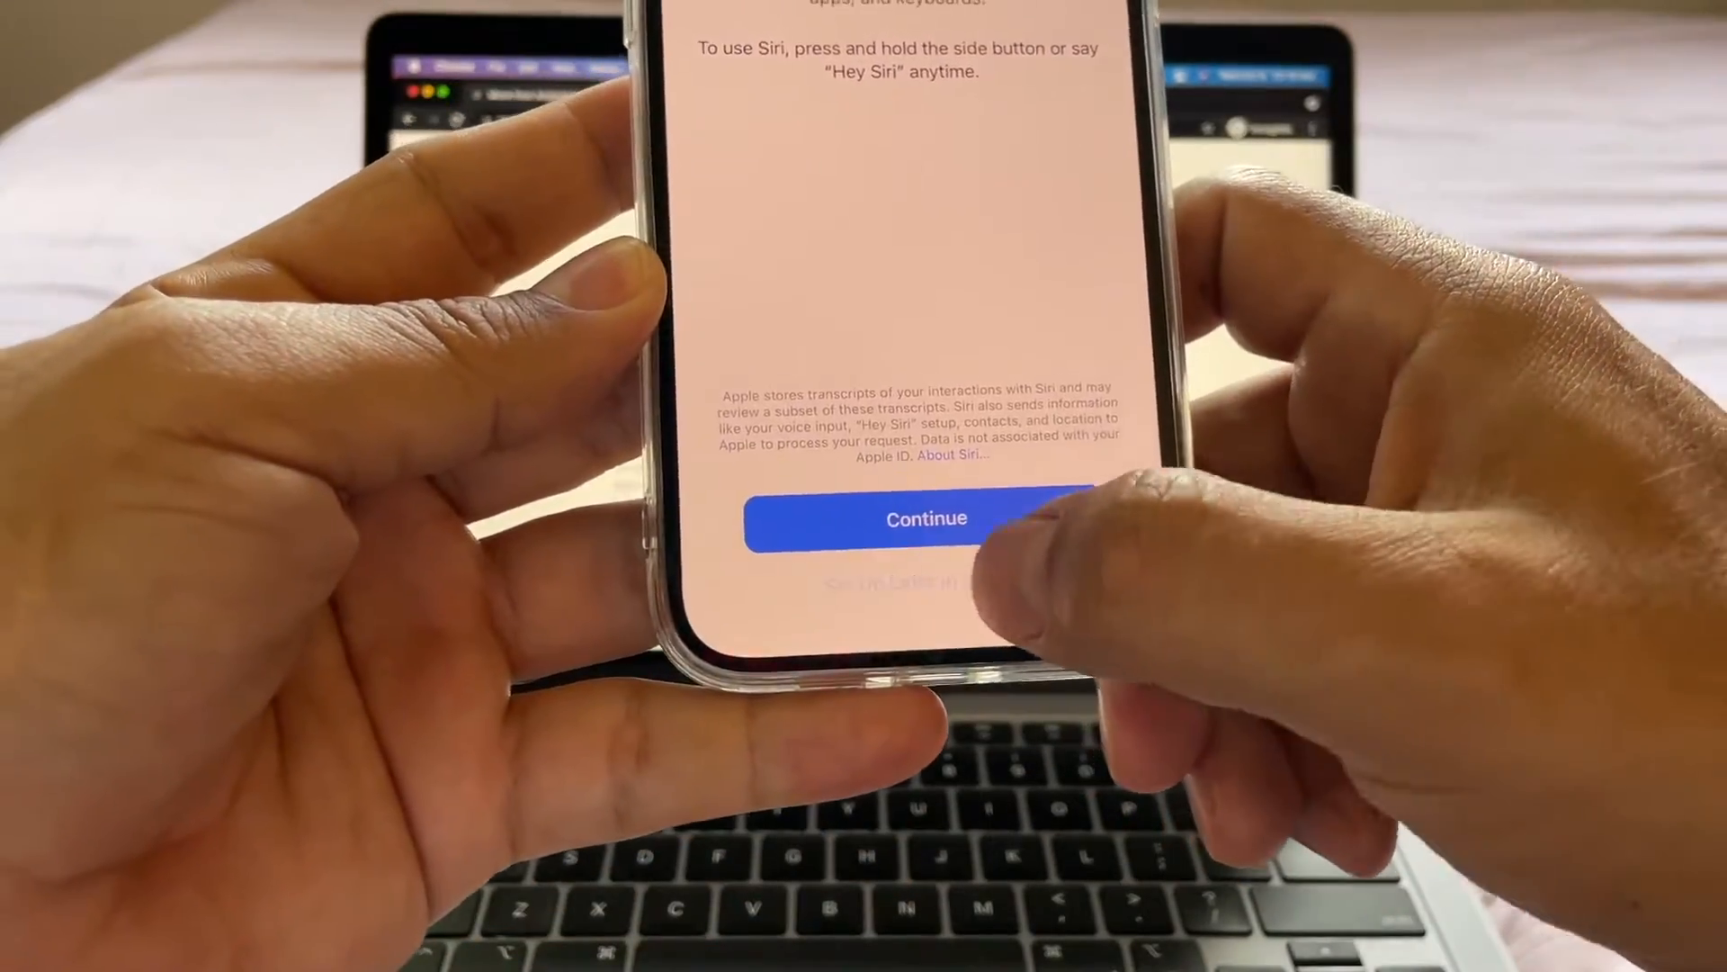
pyautogui.click(927, 518)
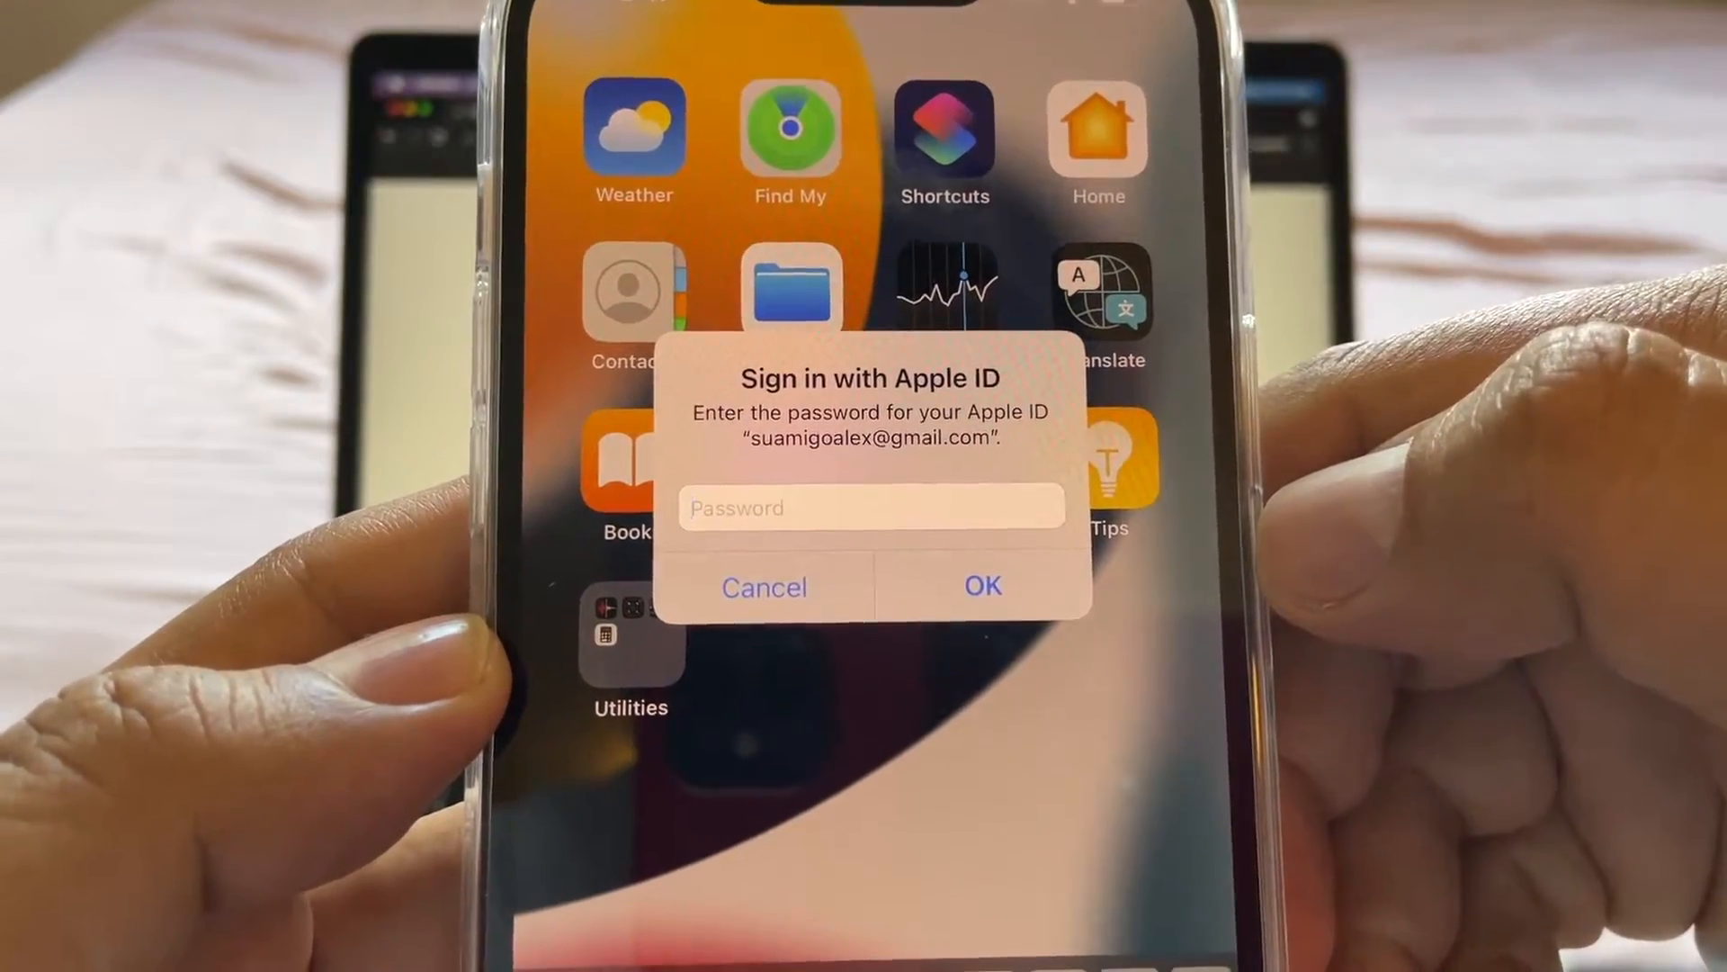
pyautogui.click(765, 586)
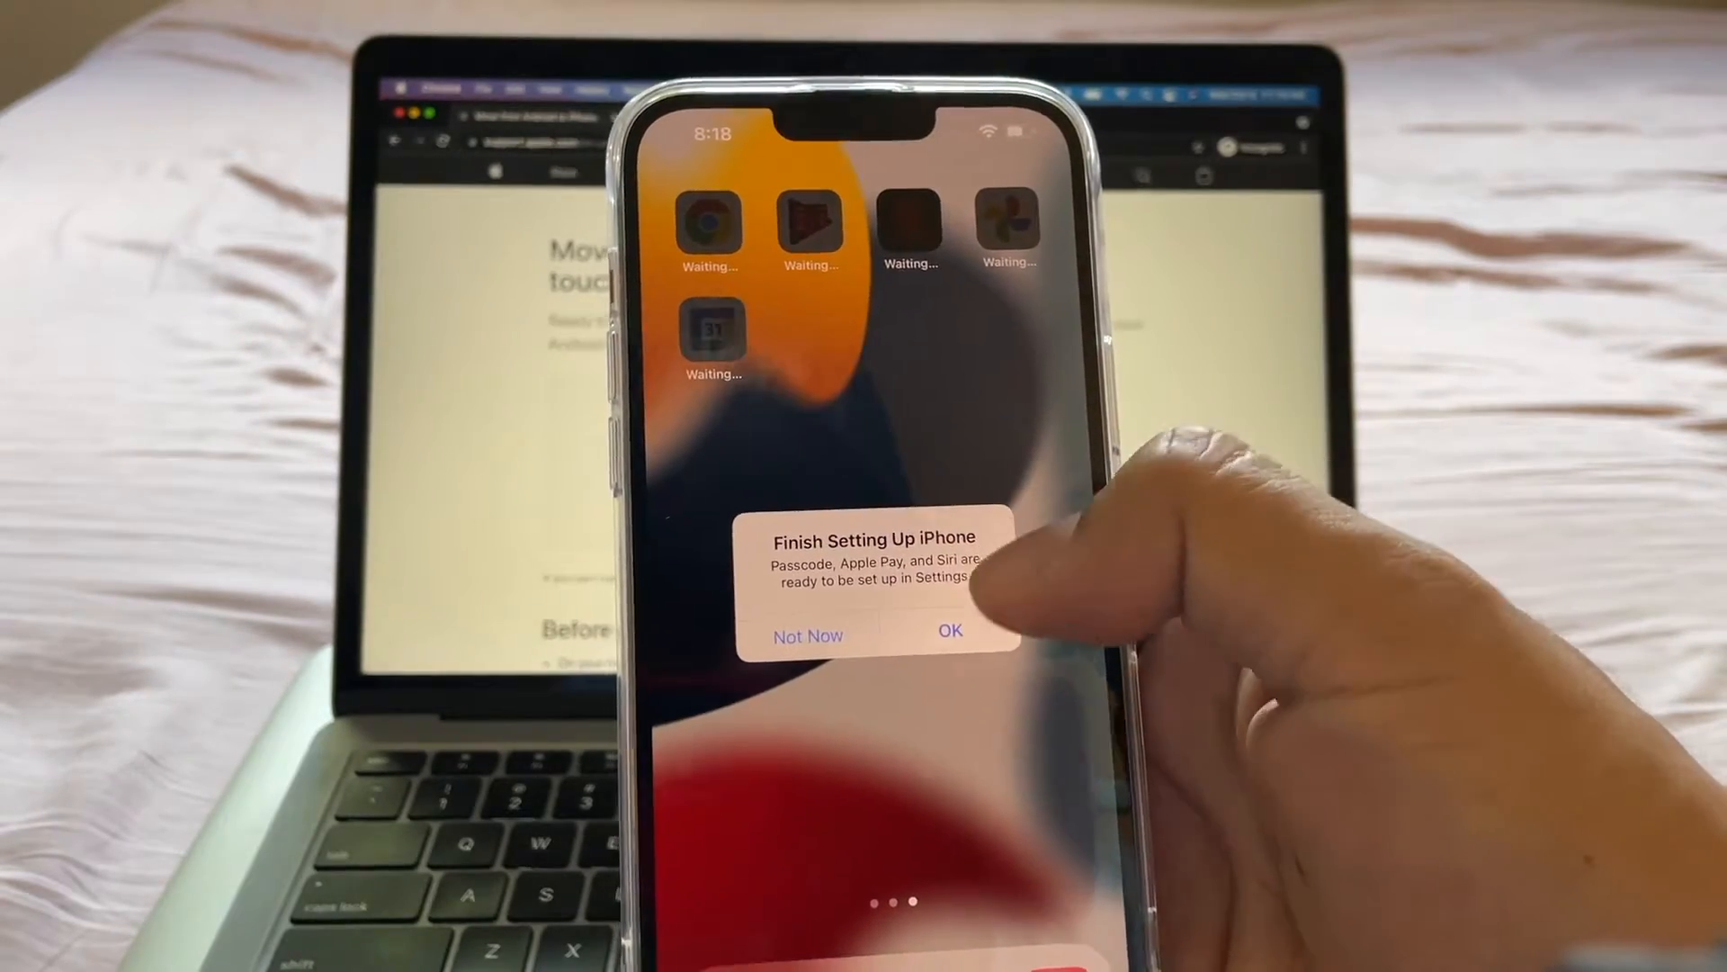
pyautogui.click(950, 629)
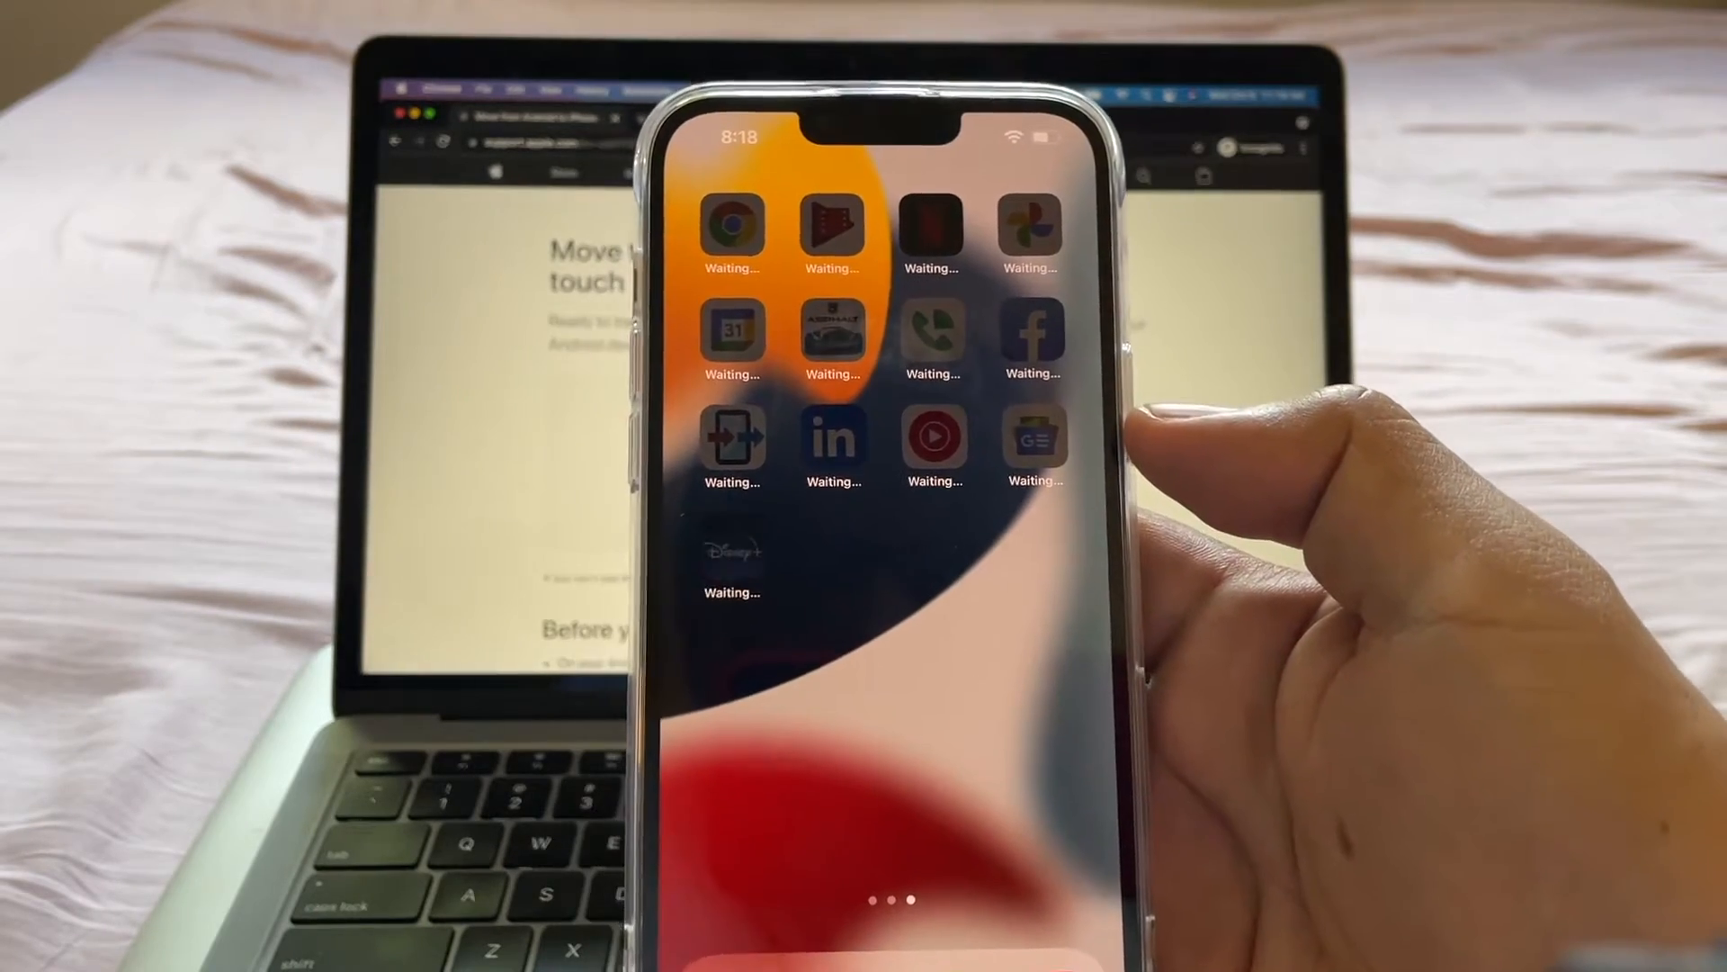